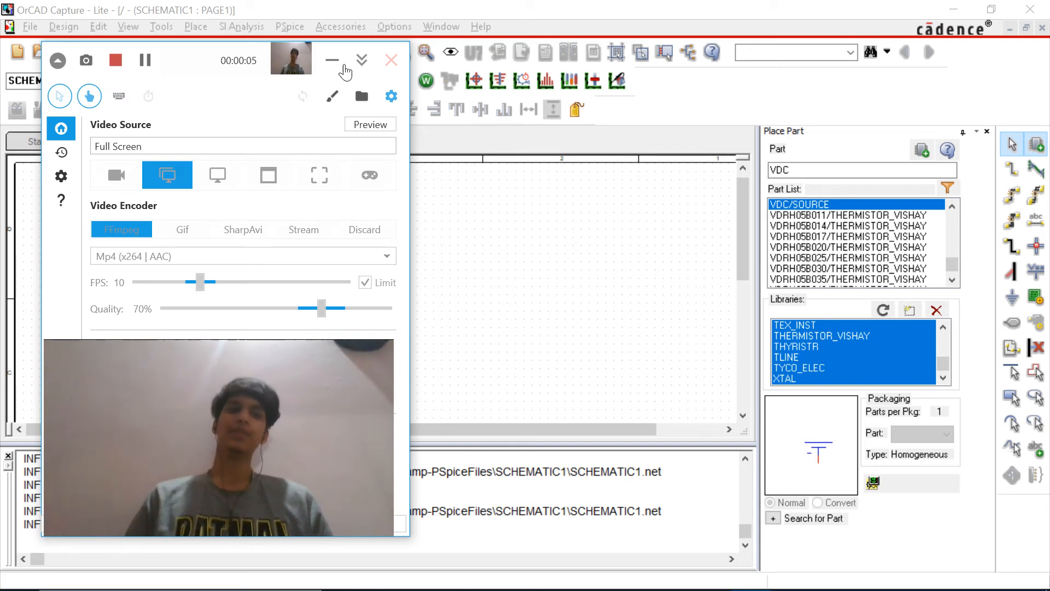
Step: Start a new project named 'op', then abandon creating it
{"action": "left_click", "coordinate": [362, 60]}
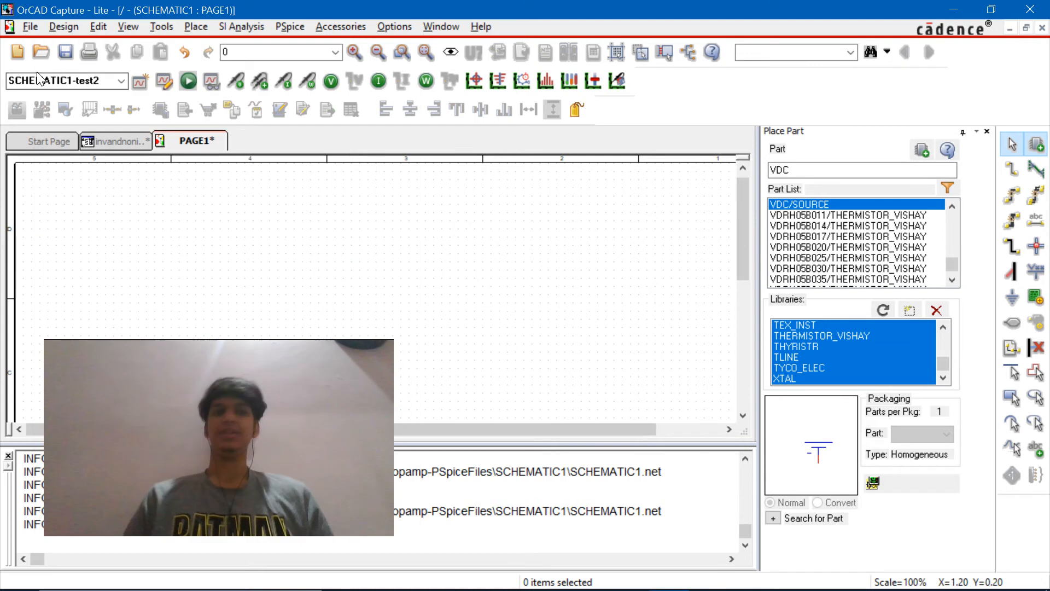
{"action": "left_click", "coordinate": [29, 26]}
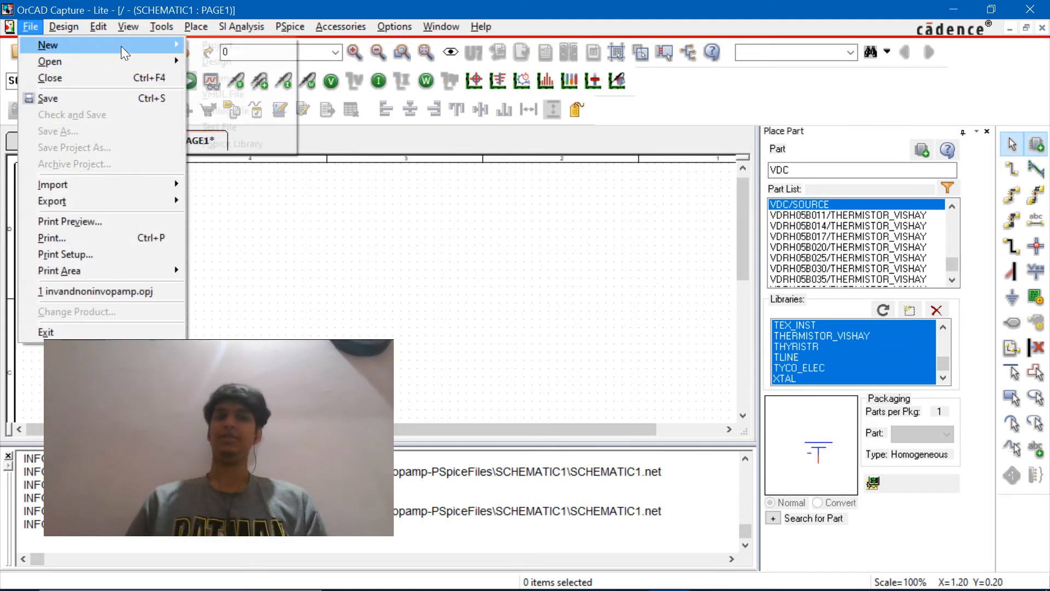
{"action": "mouse_move", "coordinate": [47, 45]}
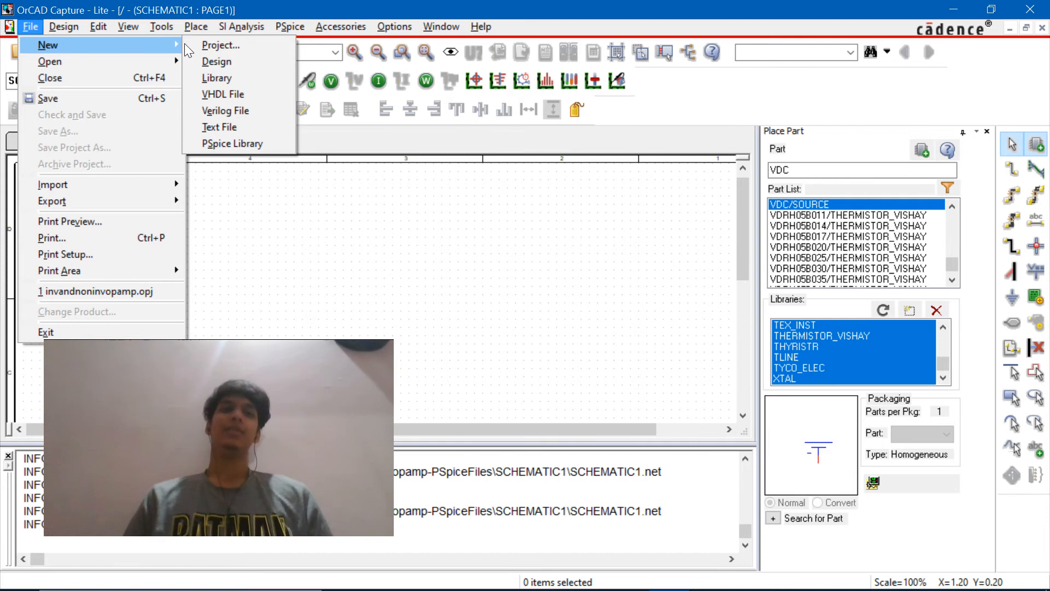
{"action": "left_click", "coordinate": [220, 45]}
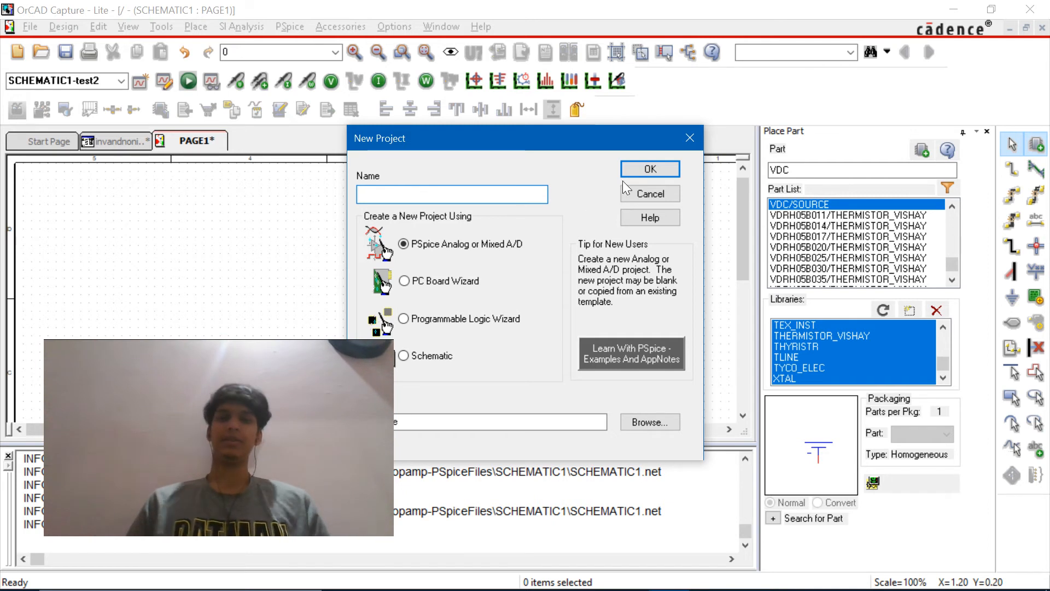
{"action": "type", "text": "op"}
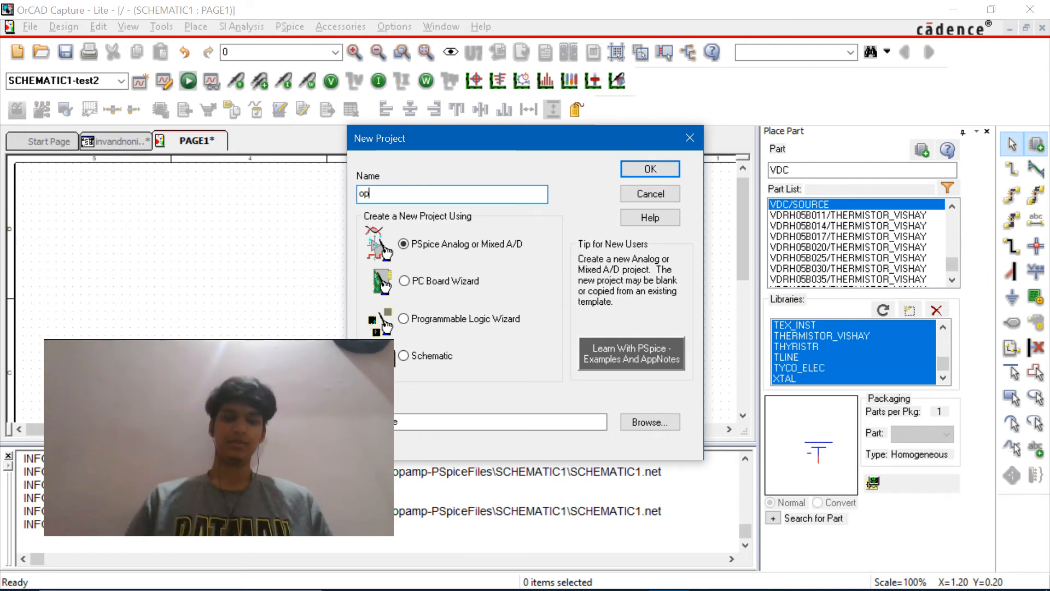
{"action": "left_click", "coordinate": [649, 168]}
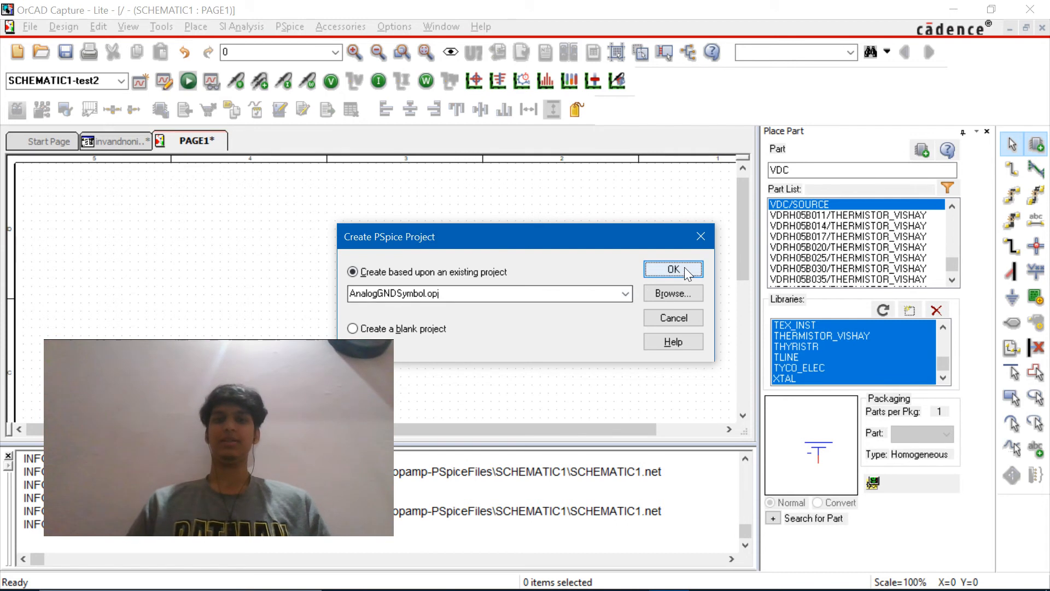
{"action": "mouse_move", "coordinate": [673, 317]}
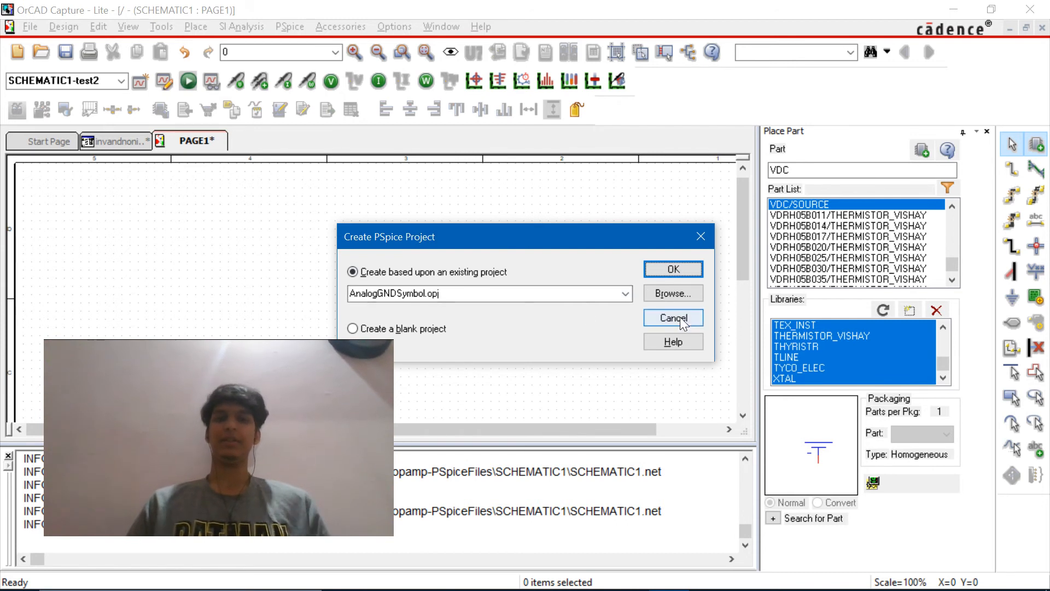
{"action": "left_click", "coordinate": [673, 317]}
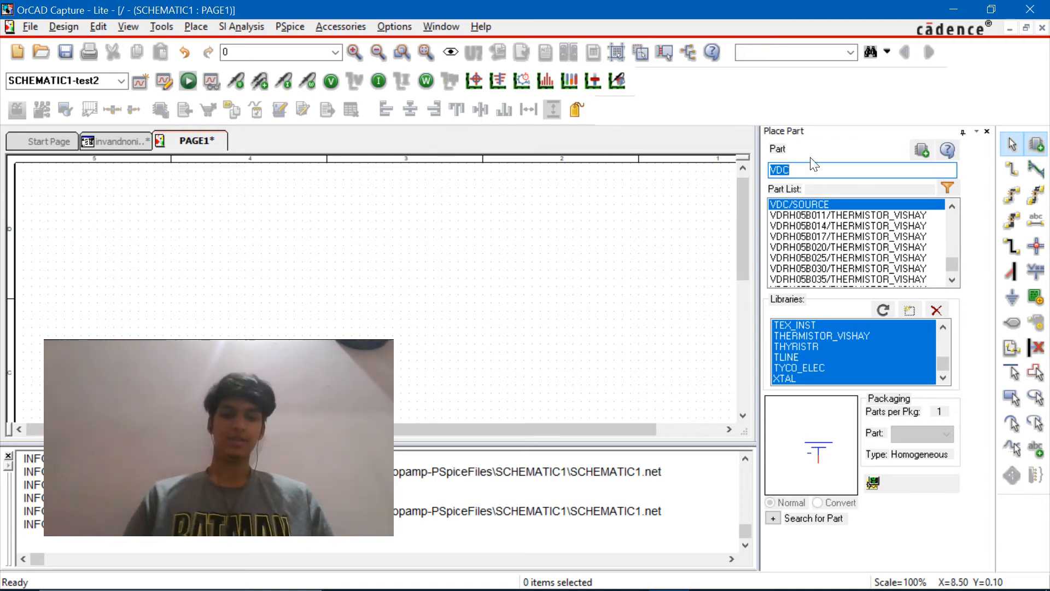
Step: Place an LM741, two resistors, a VSIN source and two VDC sources from Place Part
{"action": "type", "text": "lm741"}
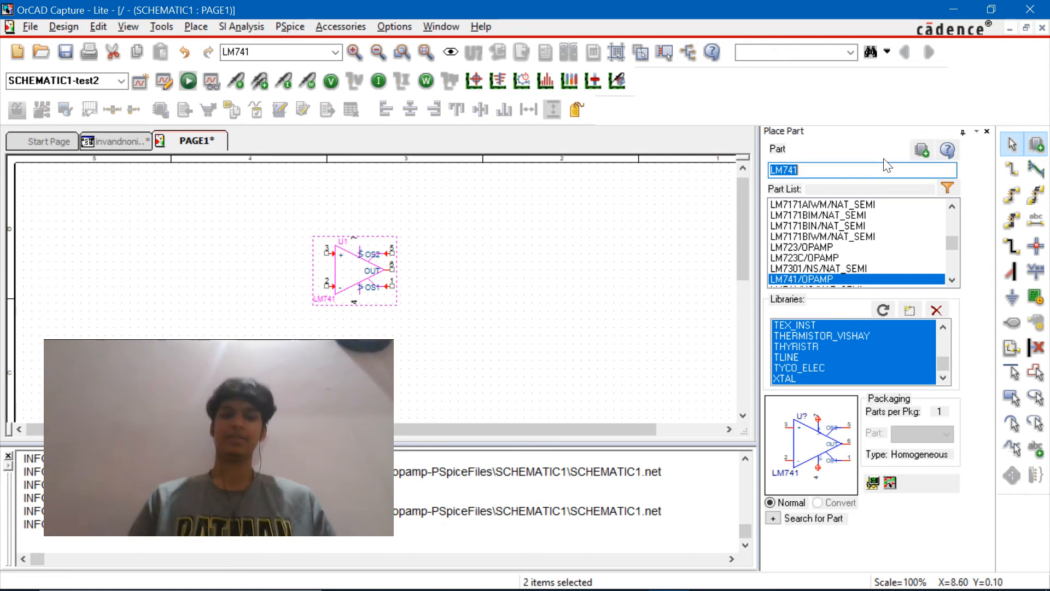
{"action": "type", "text": "re"}
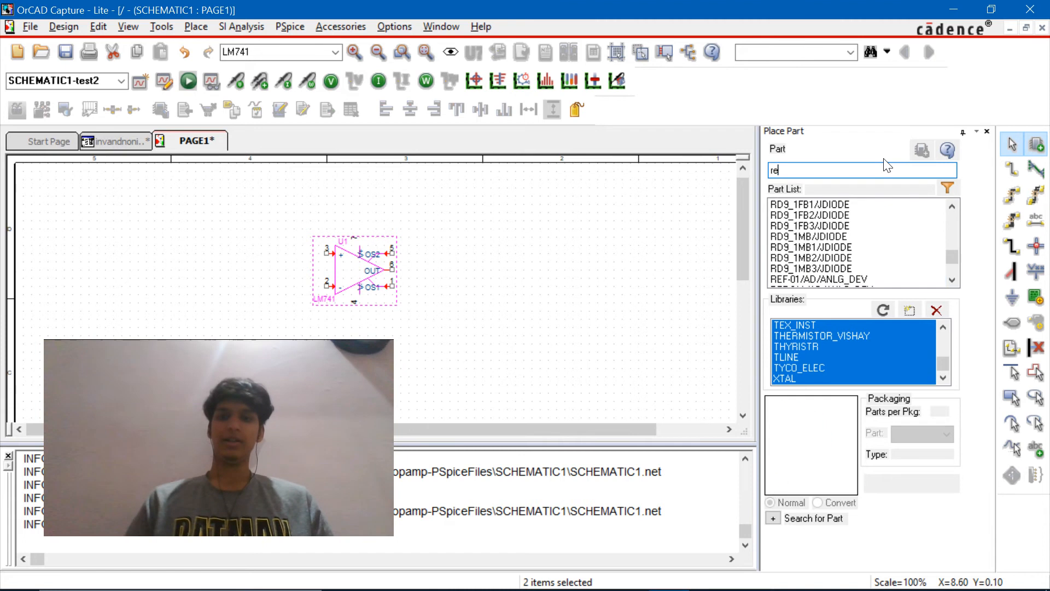
{"action": "key", "text": "BackSpace"}
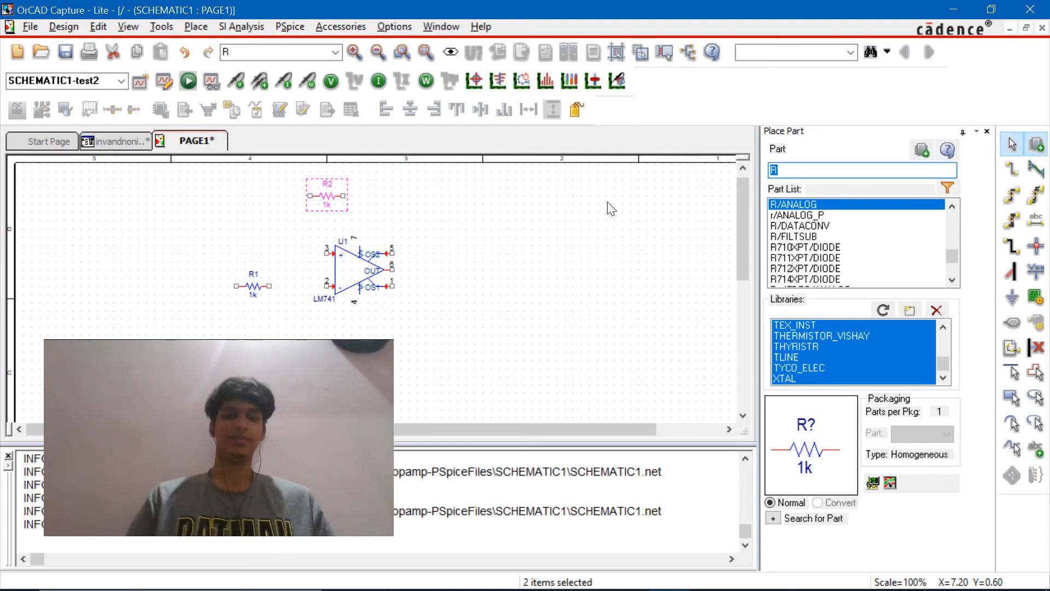
{"action": "type", "text": "vsin"}
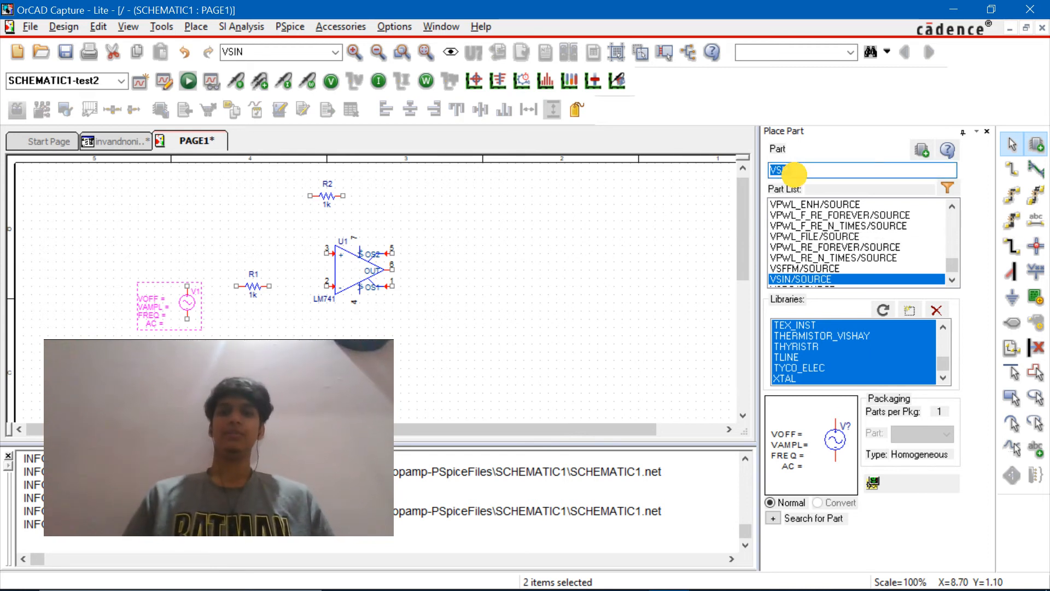
{"action": "type", "text": "vdc"}
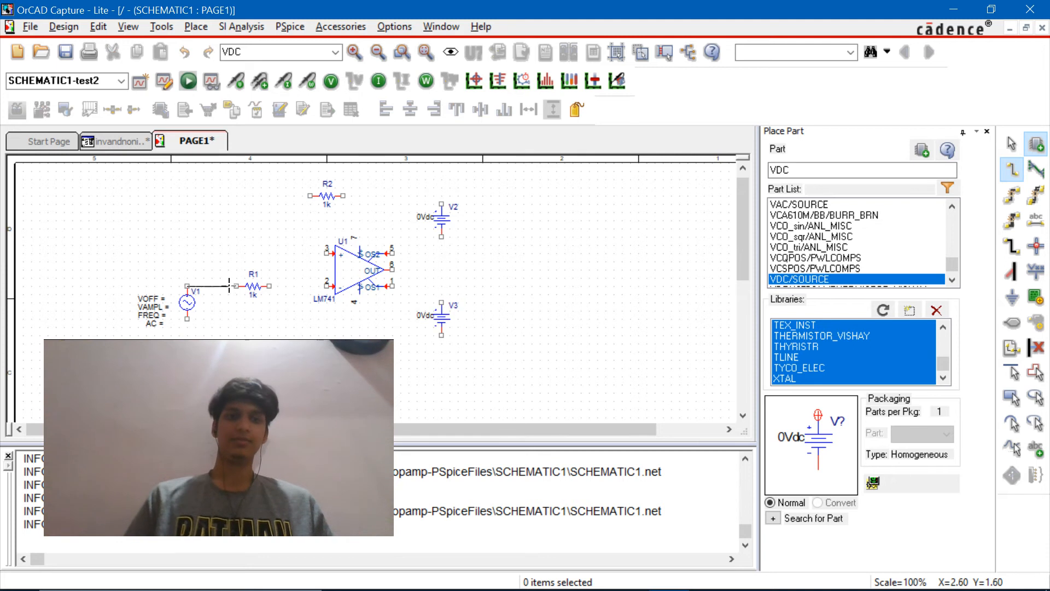
Step: Wire R1 into the inverting input, loop R2 back from the output, and connect the supply pins
{"action": "left_click", "coordinate": [215, 286]}
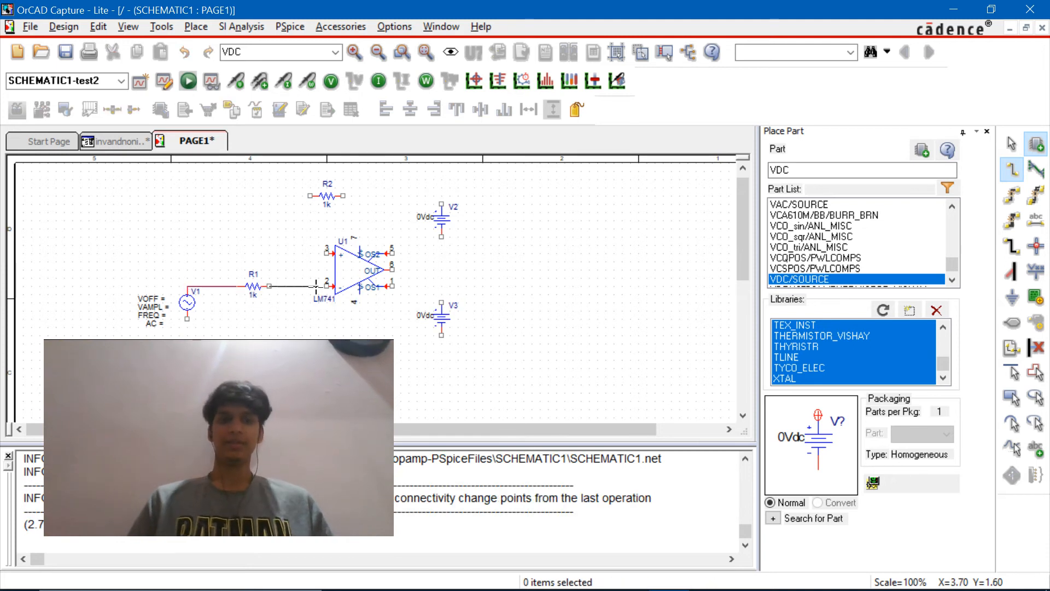
{"action": "left_click", "coordinate": [298, 286]}
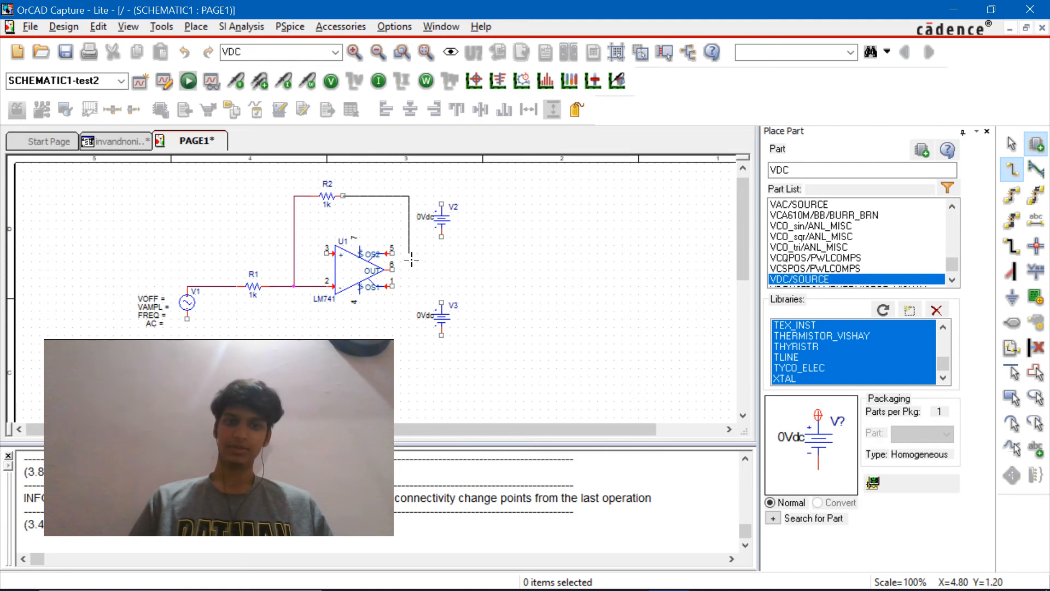
{"action": "left_click", "coordinate": [375, 195]}
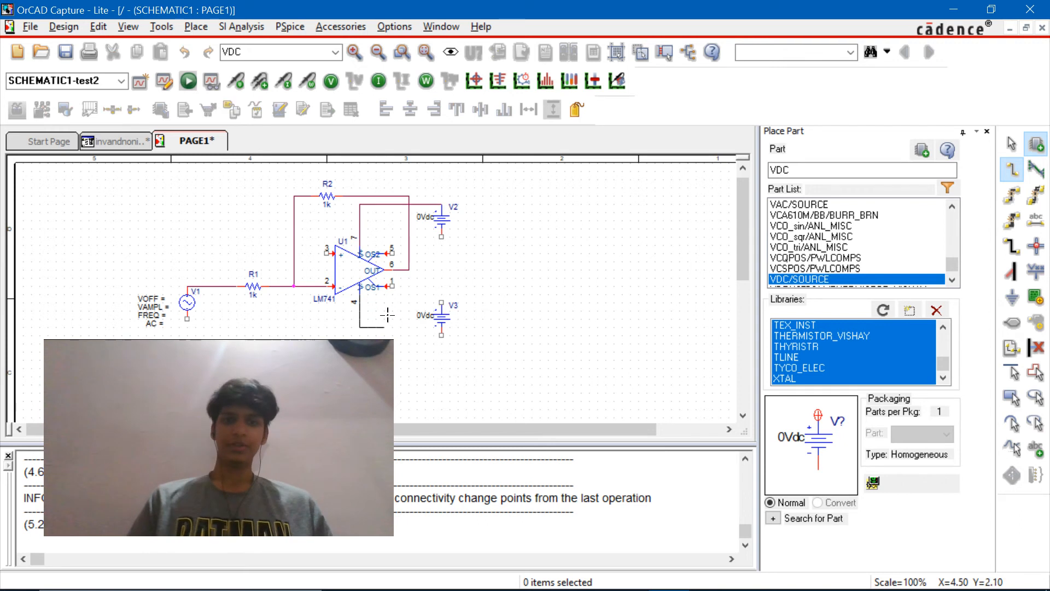
{"action": "mouse_move", "coordinate": [379, 305]}
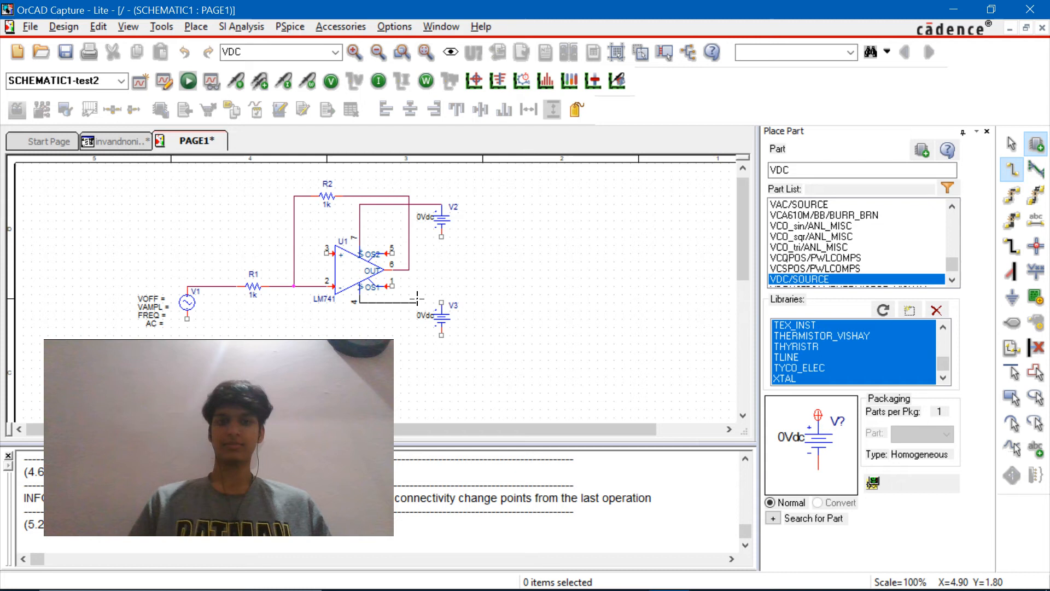
{"action": "left_click", "coordinate": [398, 293]}
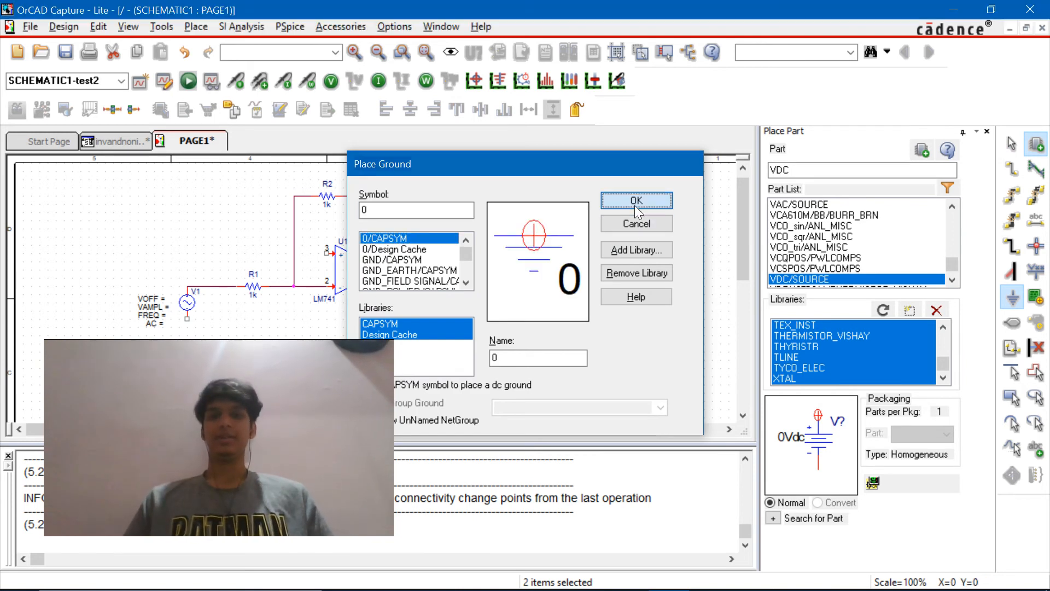
Step: Drop 0/CAPSYM ground symbols under V2, V3 and on the non-inverting input net
{"action": "left_click", "coordinate": [635, 200]}
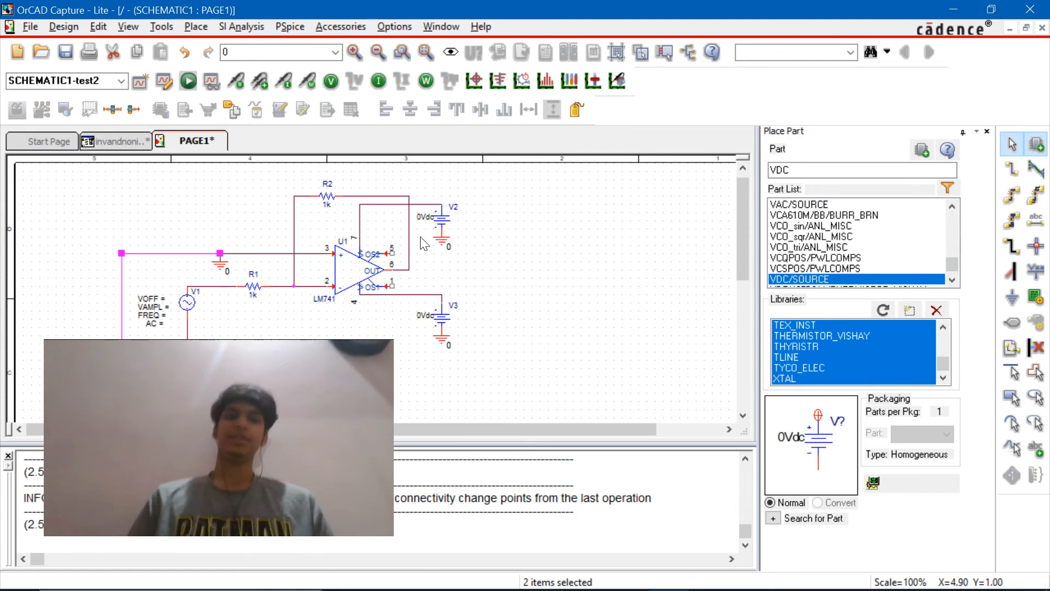
Step: Set the V2 supply to 15 V and the lower V3 supply to -15 V
{"action": "double_click", "coordinate": [432, 218]}
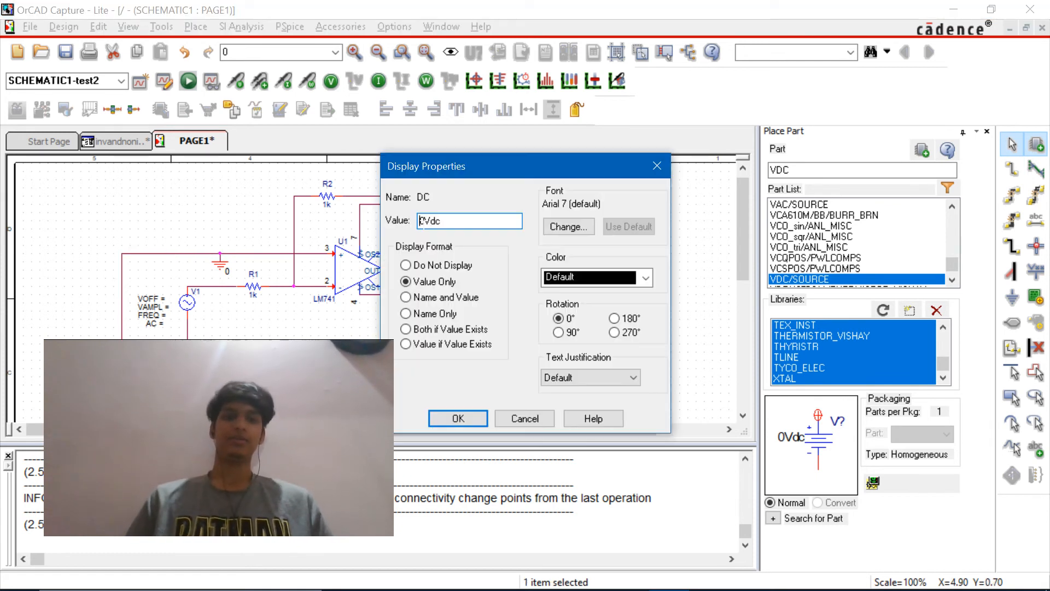
{"action": "type", "text": "1"}
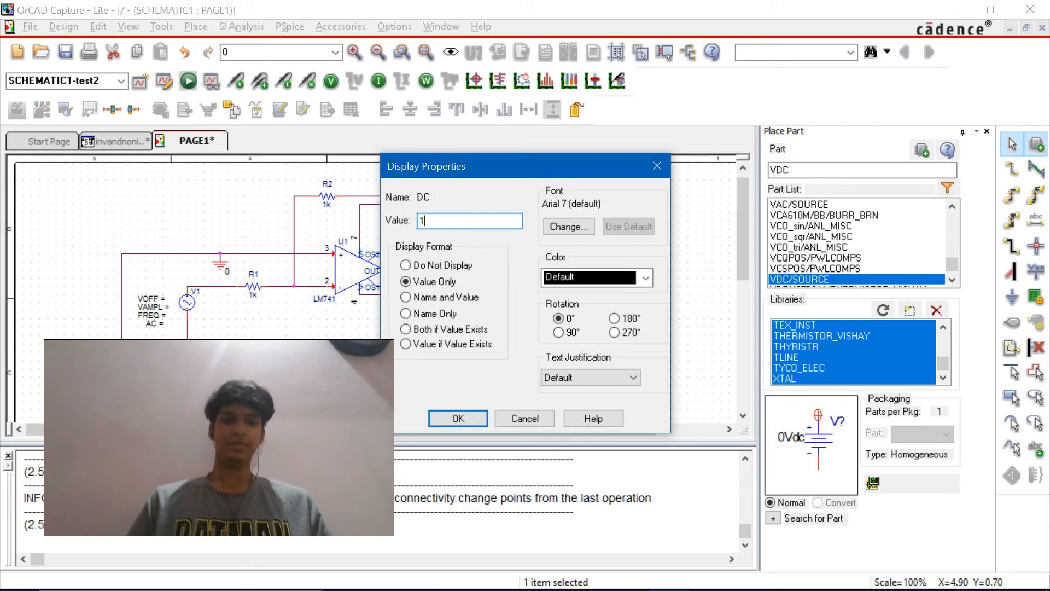
{"action": "left_click", "coordinate": [457, 418]}
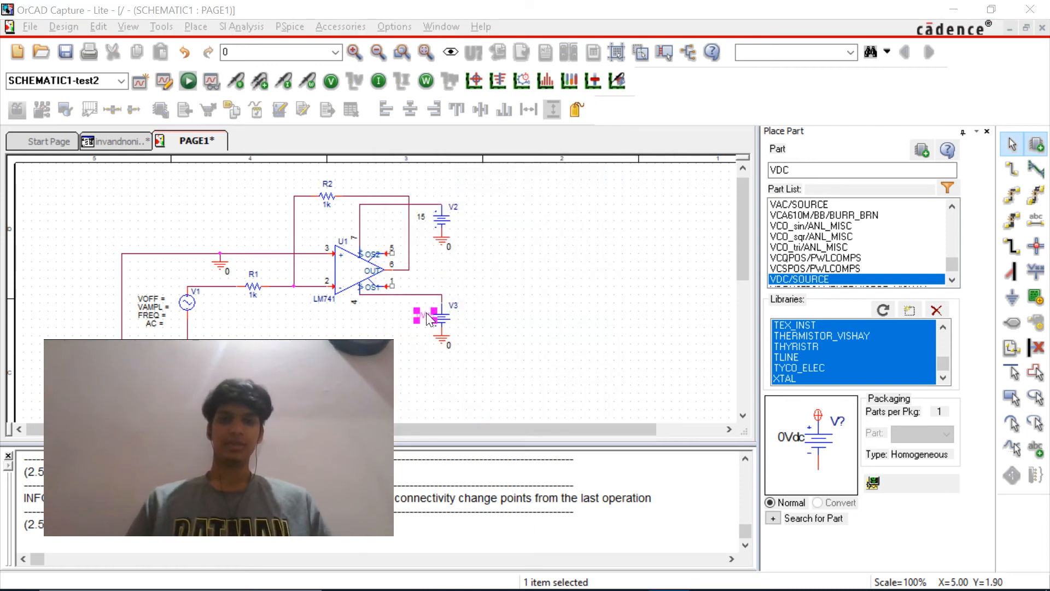
{"action": "double_click", "coordinate": [430, 316]}
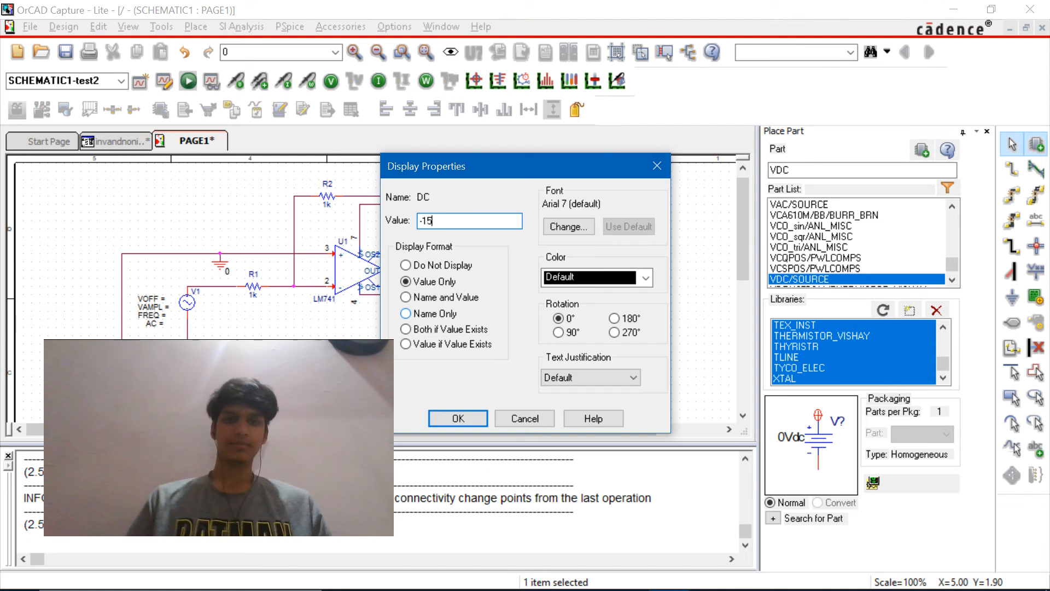
{"action": "left_click", "coordinate": [457, 418]}
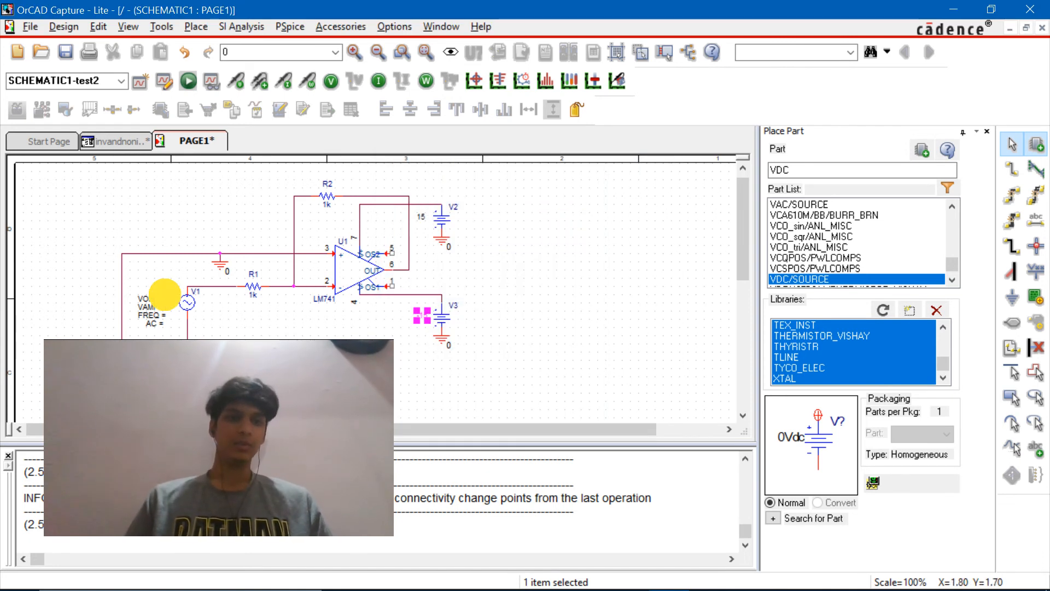
Step: Set the sine source VOFF=0, VAMPL=1, FREQ=50 and change R2 to 10k
{"action": "double_click", "coordinate": [164, 295]}
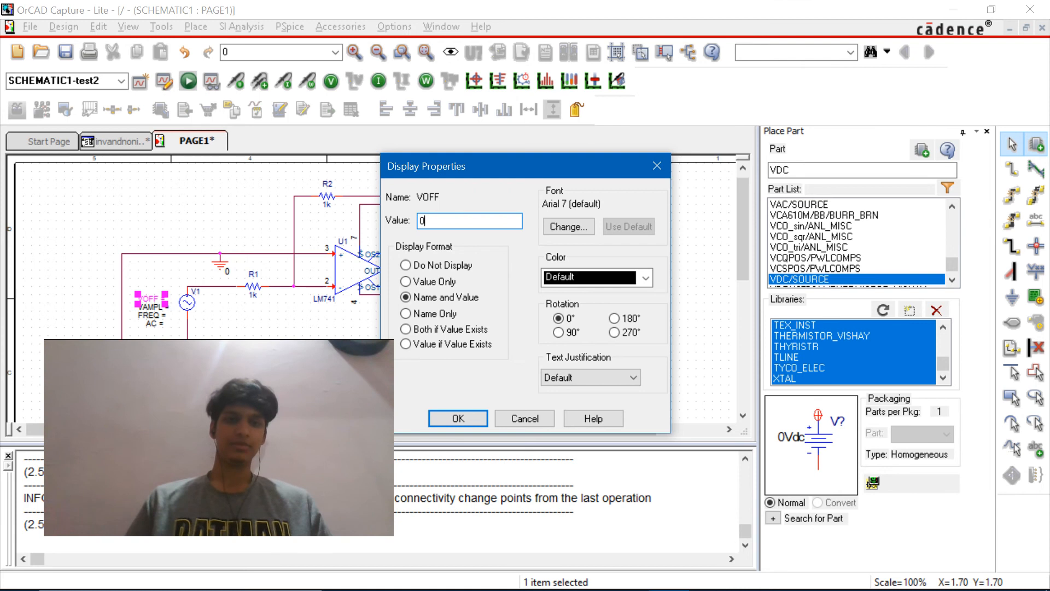
{"action": "left_click", "coordinate": [457, 418]}
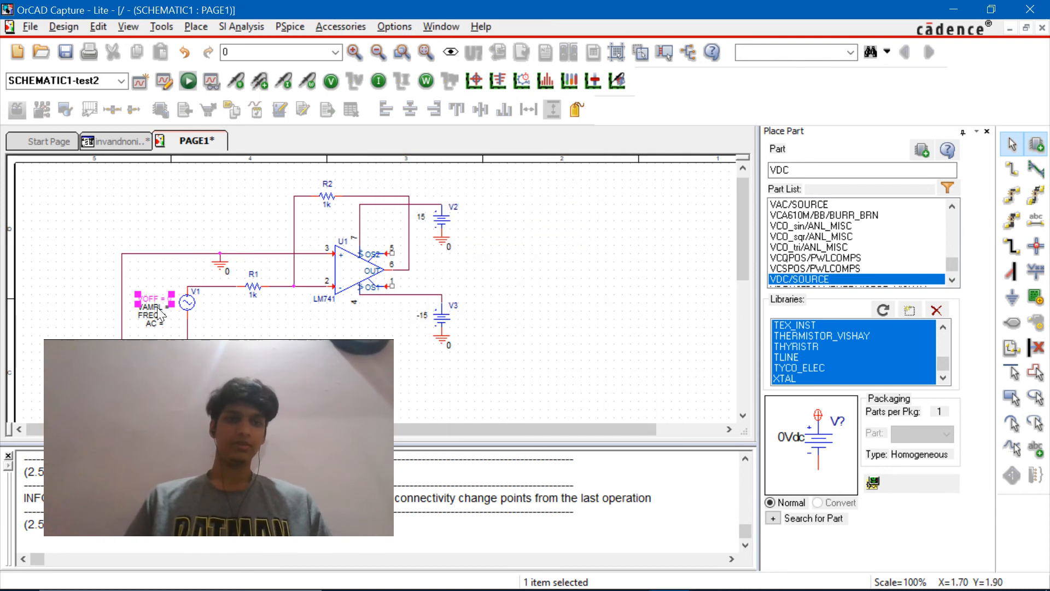
{"action": "double_click", "coordinate": [154, 307]}
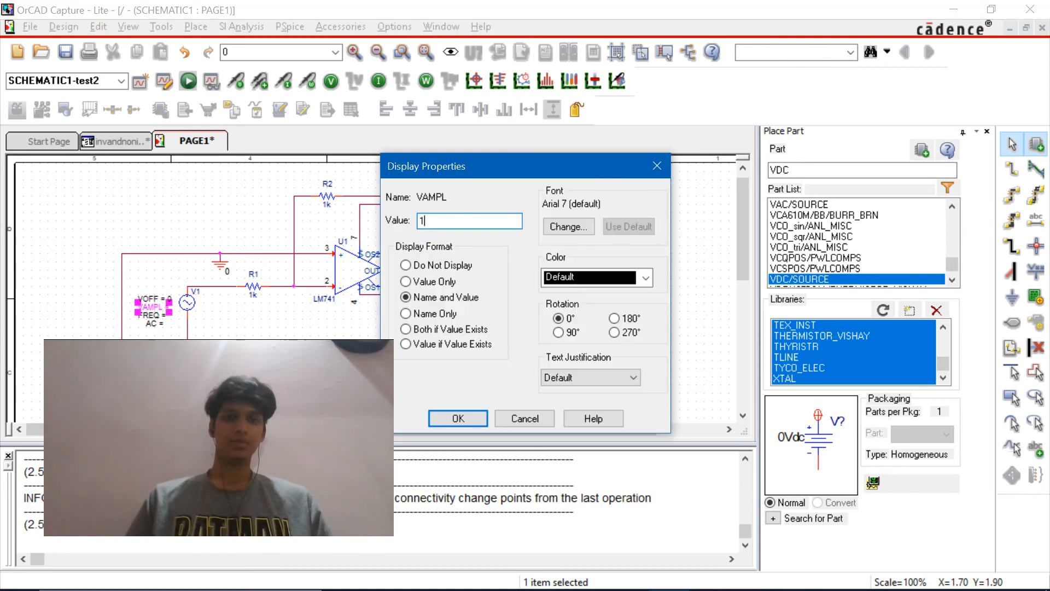
{"action": "left_click", "coordinate": [458, 418]}
{"action": "type", "text": "50"}
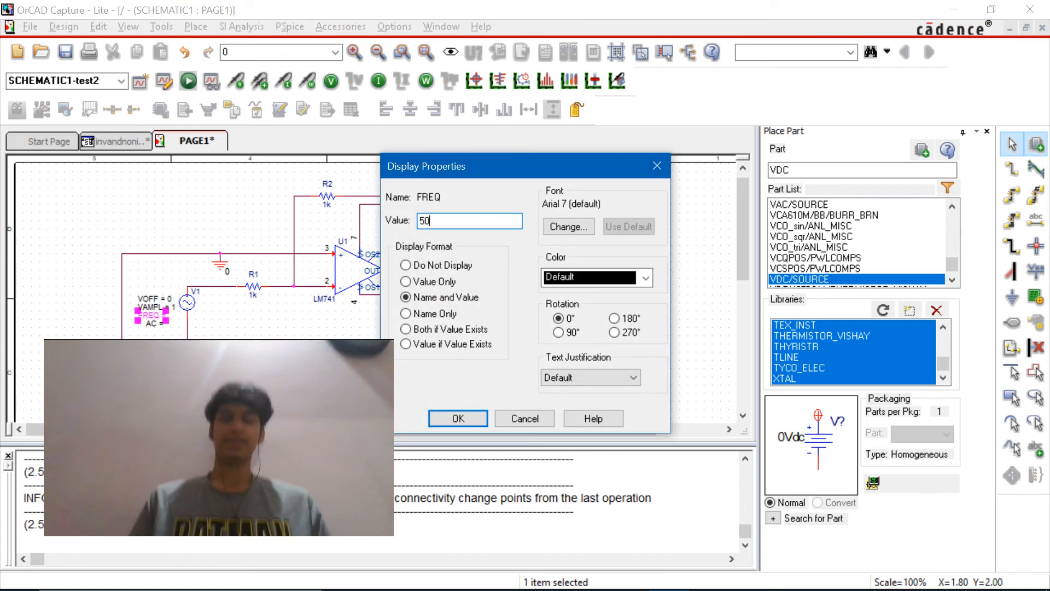
{"action": "left_click", "coordinate": [457, 418]}
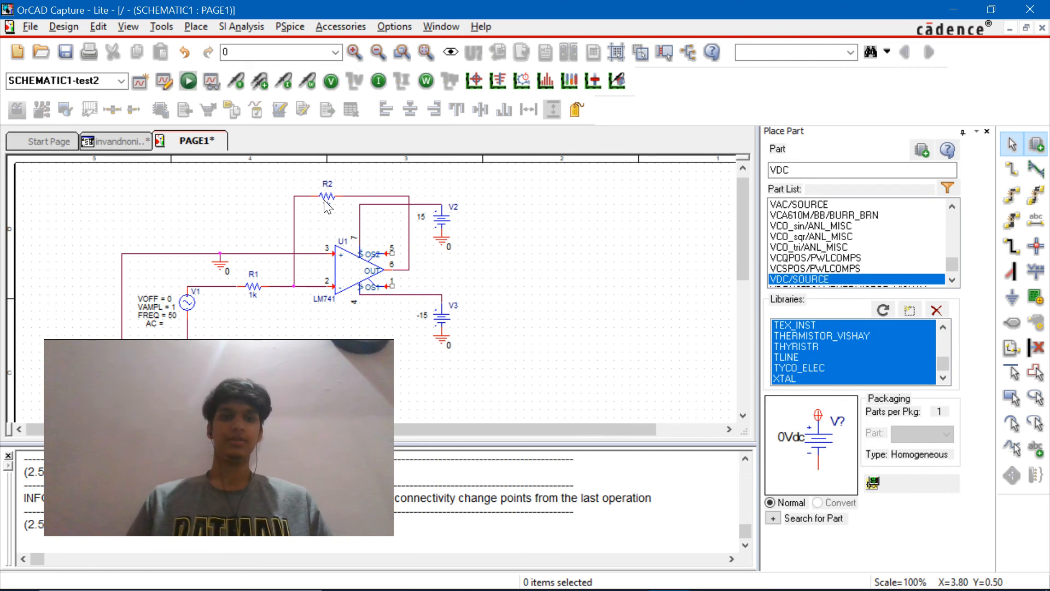
{"action": "double_click", "coordinate": [326, 199]}
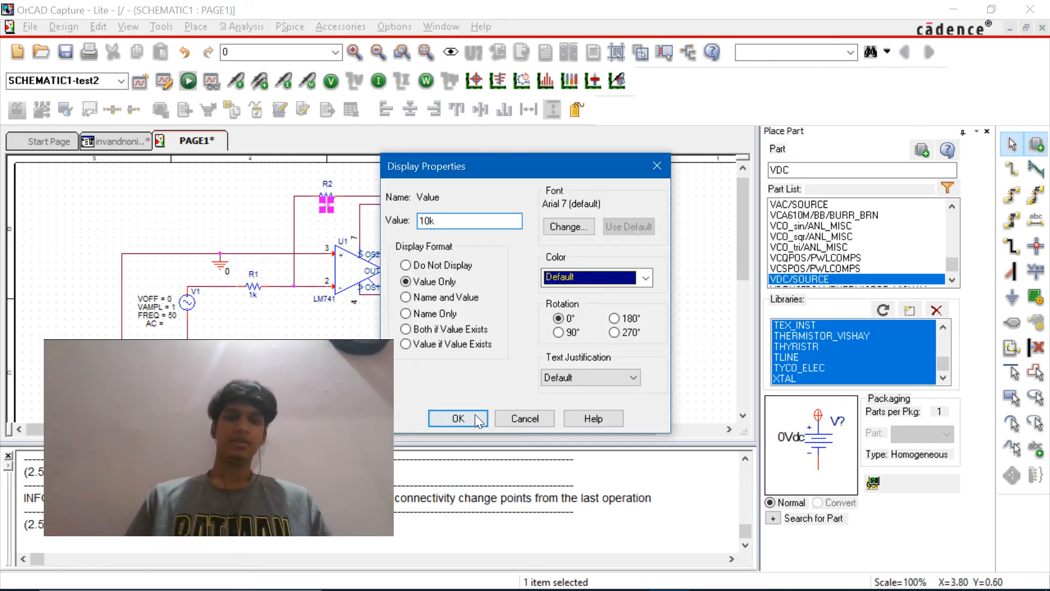
{"action": "left_click", "coordinate": [457, 418]}
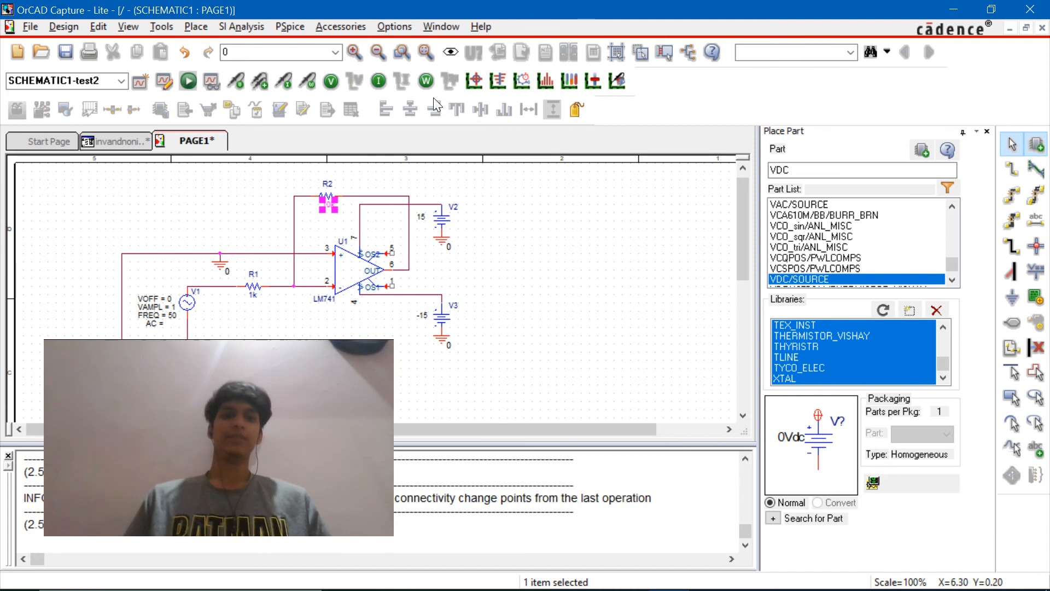
Step: Create simulation profile 'test' with a time-domain transient analysis running to 100 ms
{"action": "left_click", "coordinate": [289, 26]}
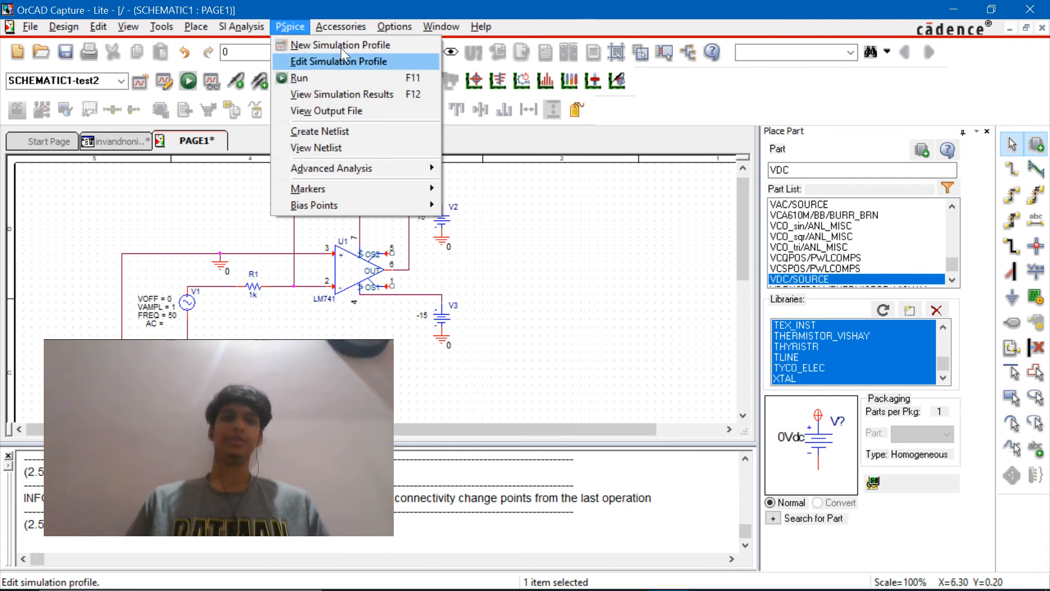
{"action": "left_click", "coordinate": [342, 45]}
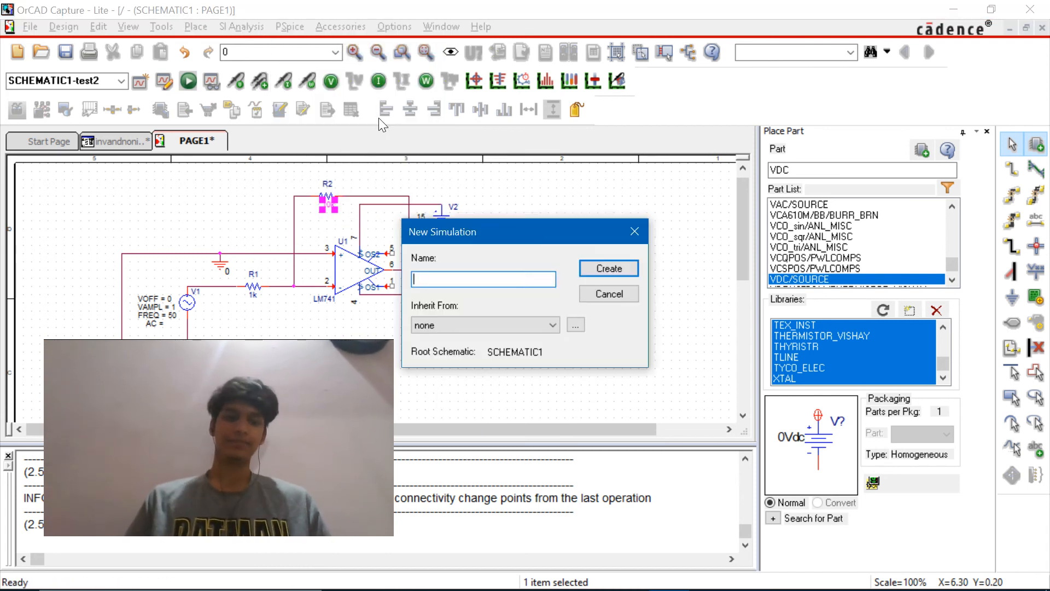
{"action": "type", "text": "test"}
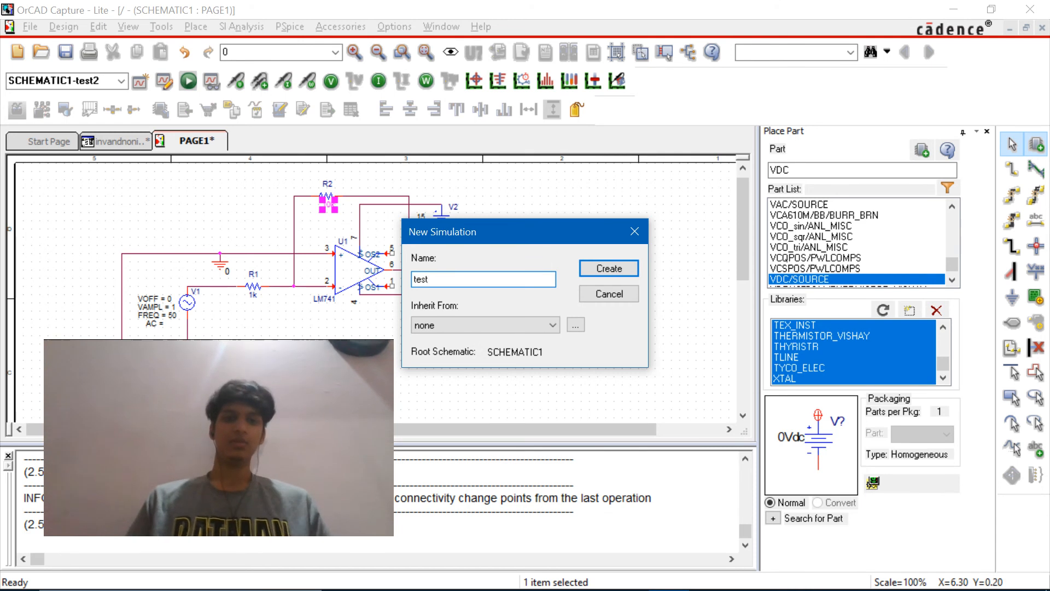
{"action": "left_click", "coordinate": [608, 268]}
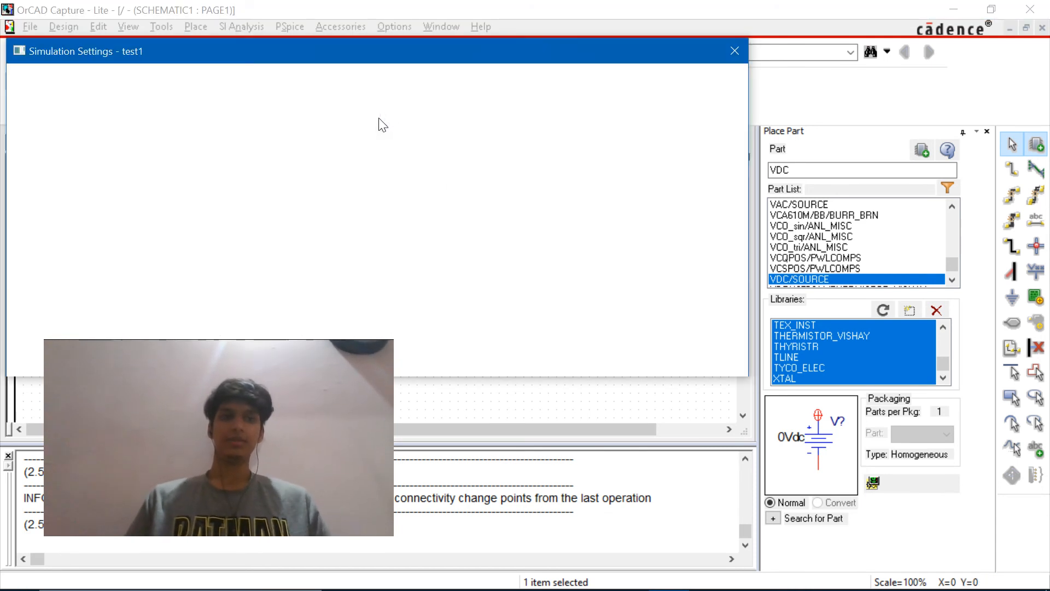
{"action": "left_click", "coordinate": [41, 110]}
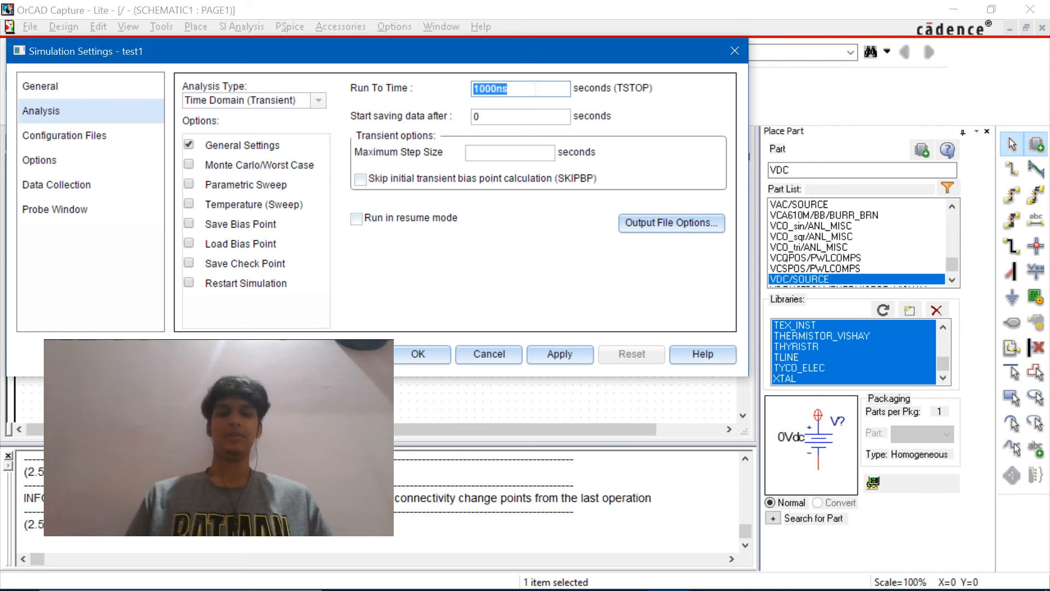
{"action": "type", "text": "100"}
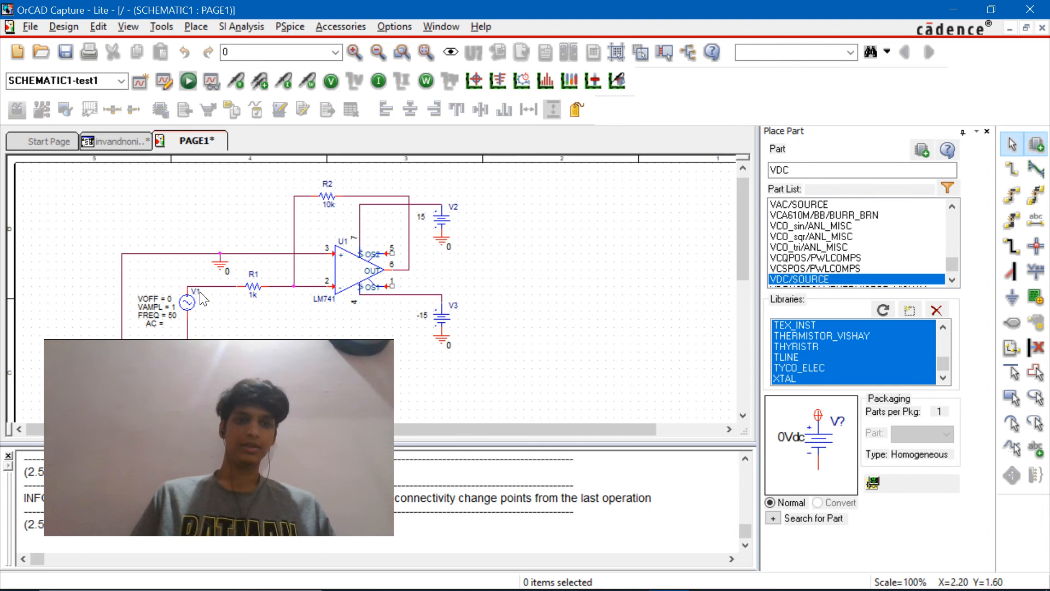
{"action": "mouse_move", "coordinate": [416, 282]}
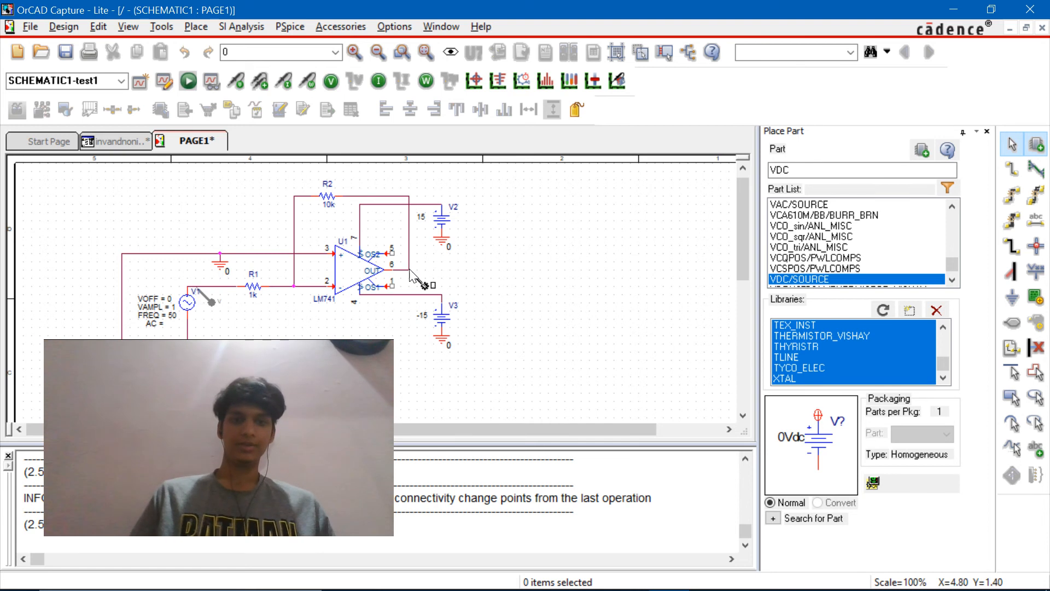
{"action": "mouse_move", "coordinate": [550, 297]}
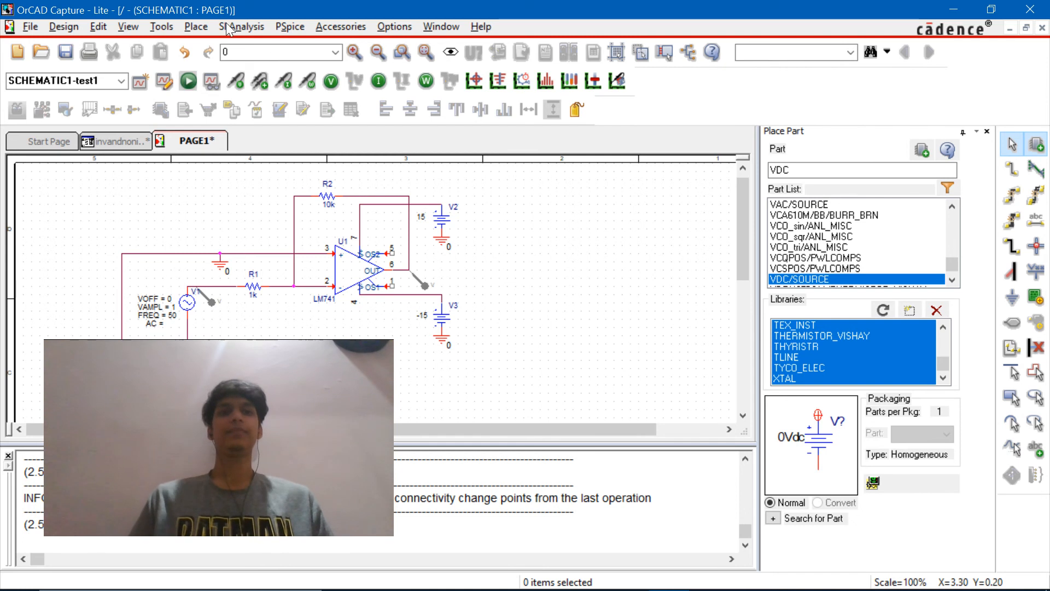
Step: Generate the PSpice netlist for the schematic with voltage markers placed
{"action": "left_click", "coordinate": [288, 26]}
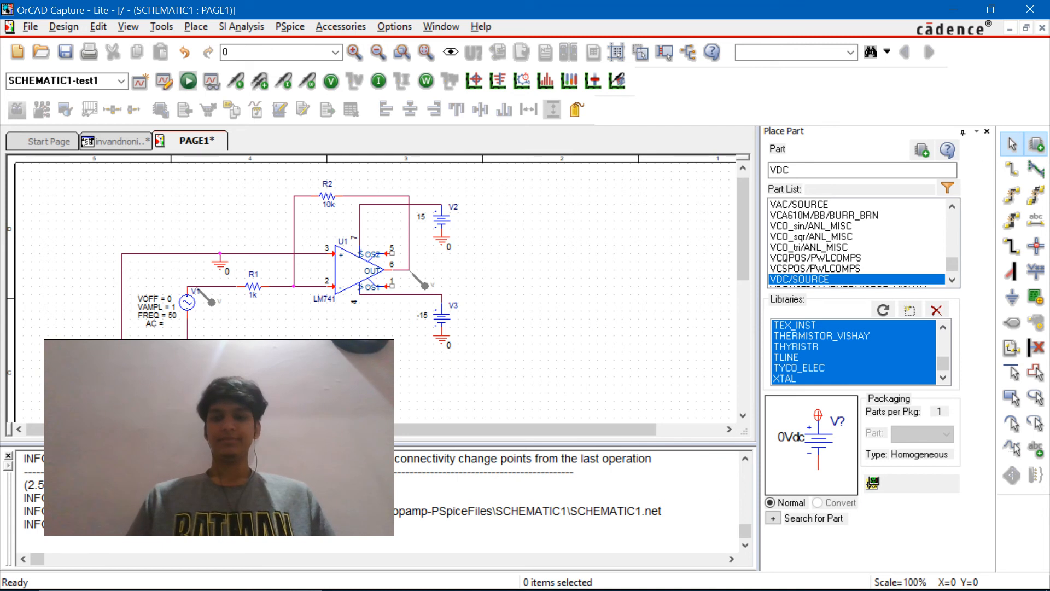
Step: Run the transient simulation and view the input and inverted output traces
{"action": "left_click", "coordinate": [188, 81]}
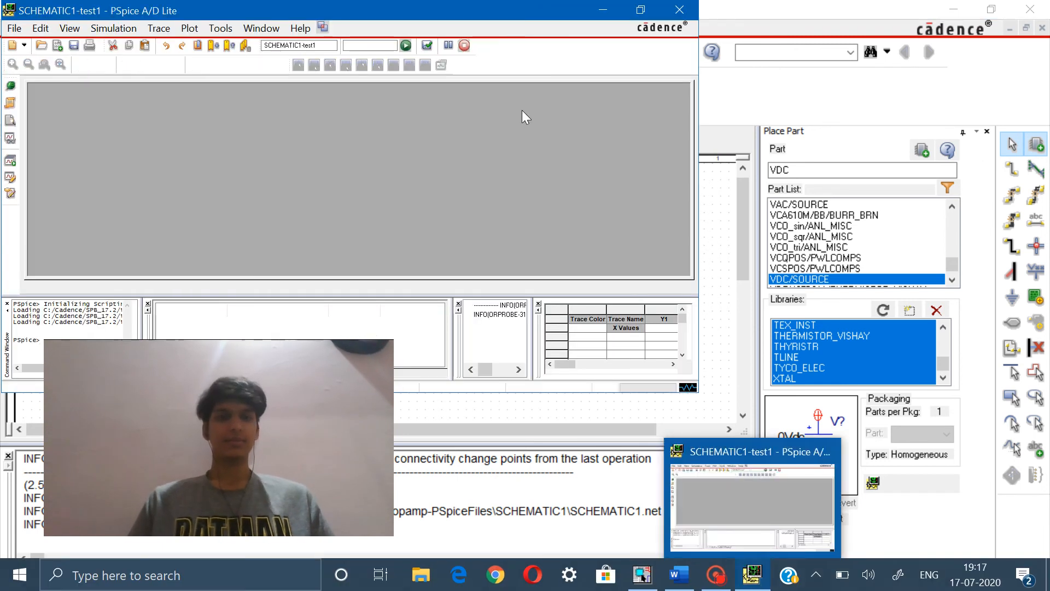
{"action": "left_click", "coordinate": [405, 46]}
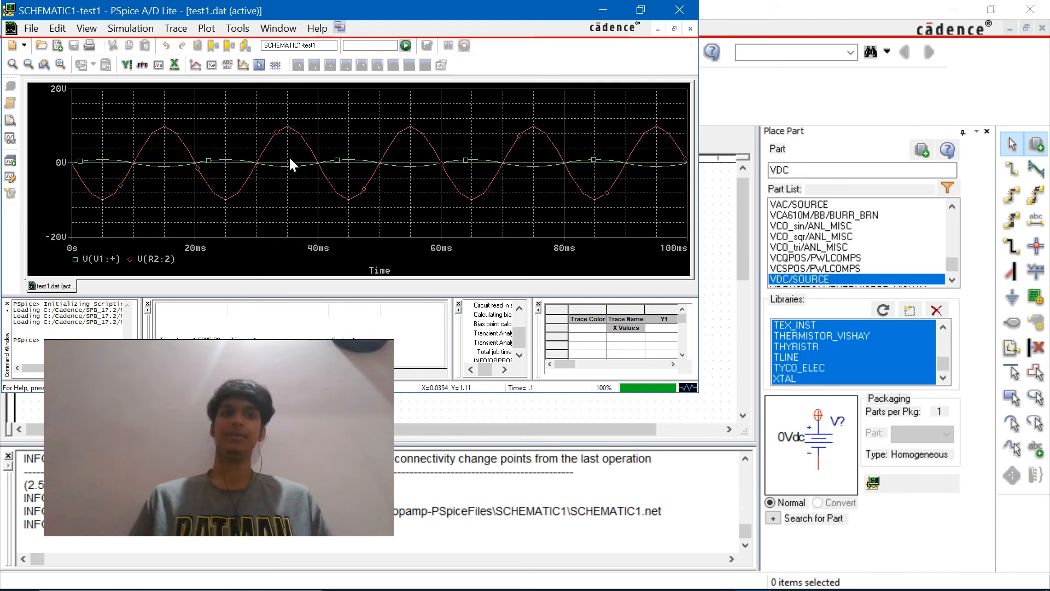
{"action": "mouse_move", "coordinate": [235, 160]}
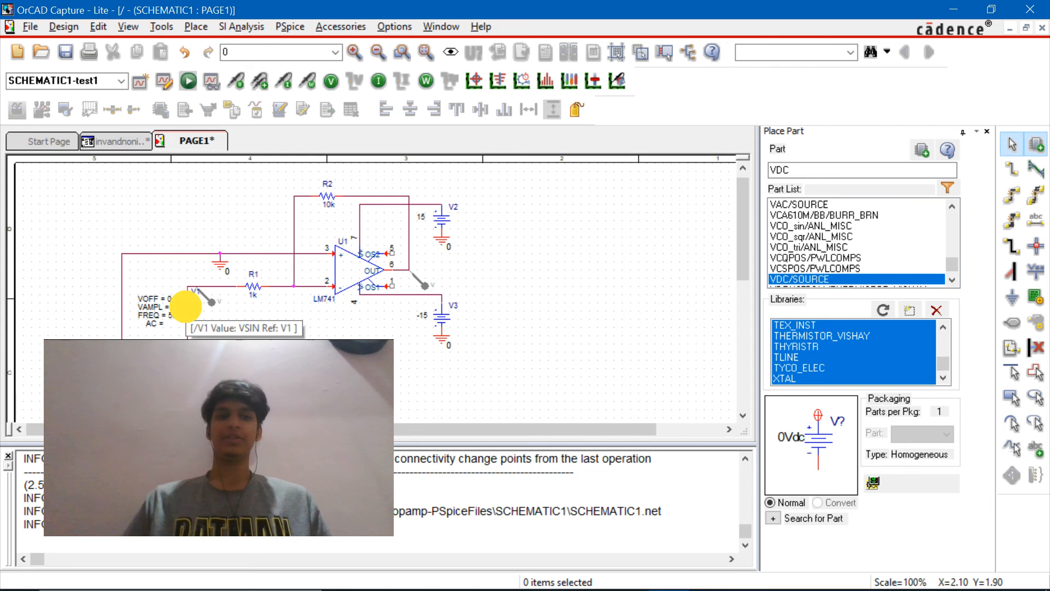
{"action": "left_click", "coordinate": [193, 306]}
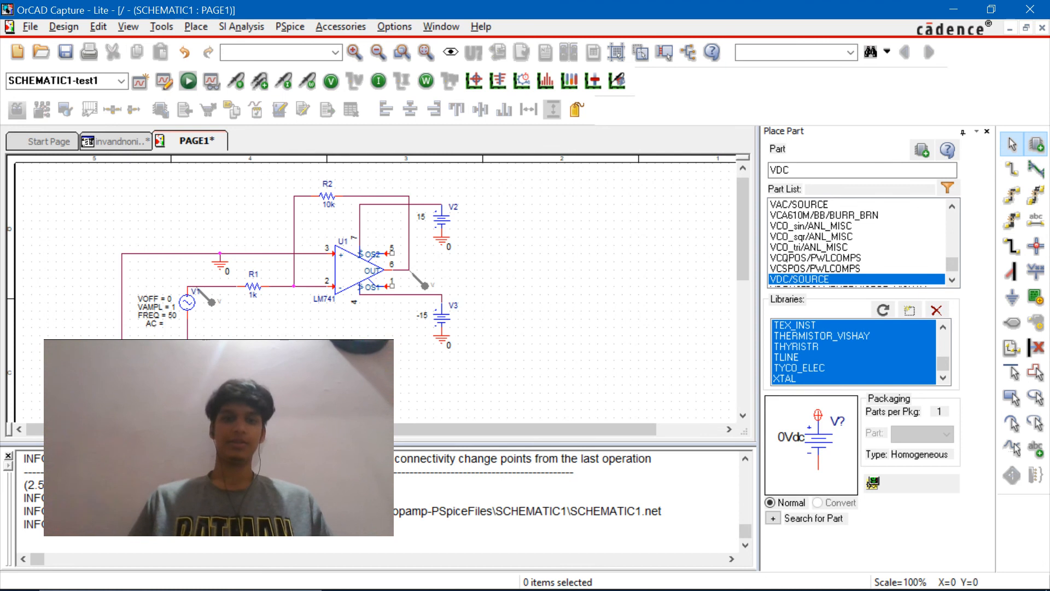
{"action": "left_click", "coordinate": [289, 26]}
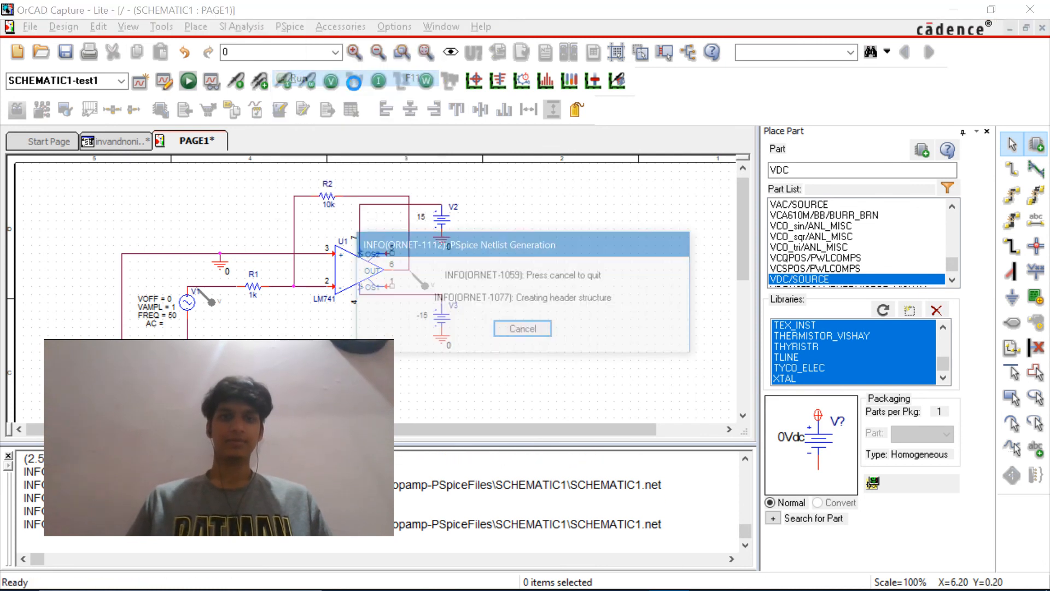
{"action": "left_click", "coordinate": [521, 328]}
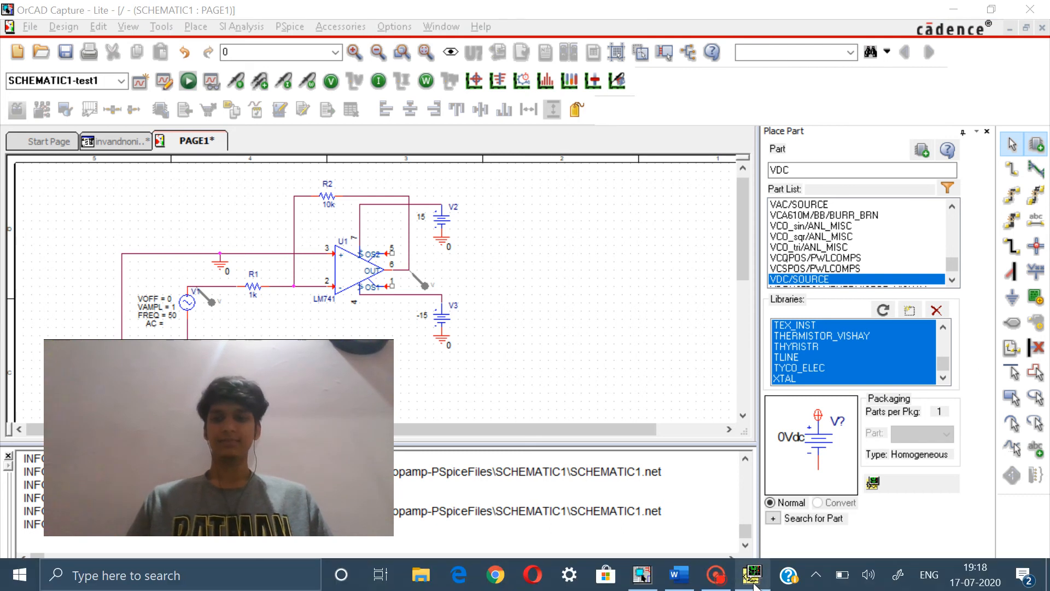
Step: Enable the probe cursor and read about 993 mV input against -9.93 V output
{"action": "left_click", "coordinate": [187, 81]}
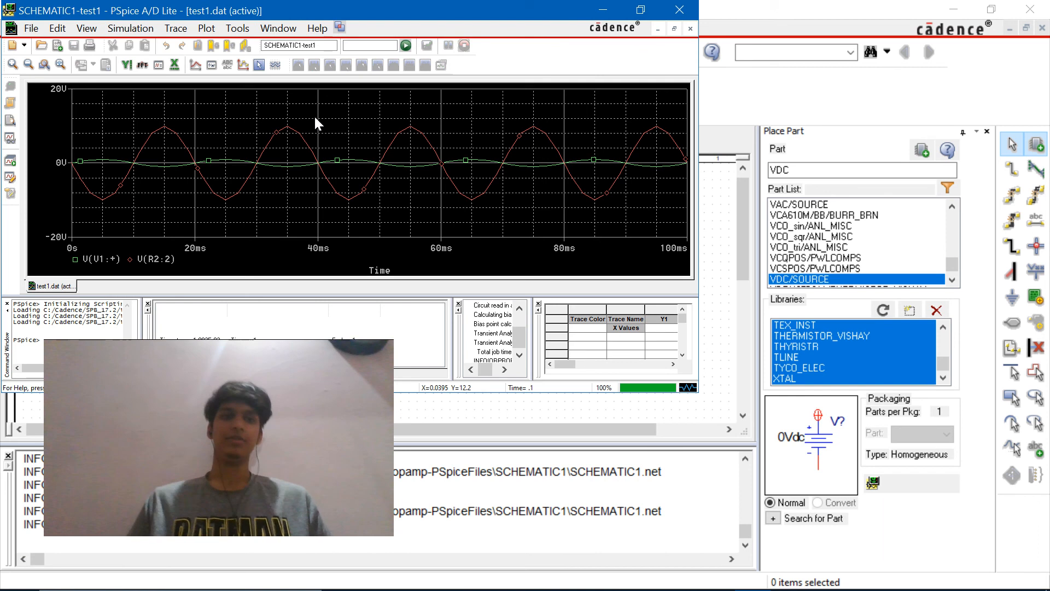
{"action": "left_click", "coordinate": [256, 65]}
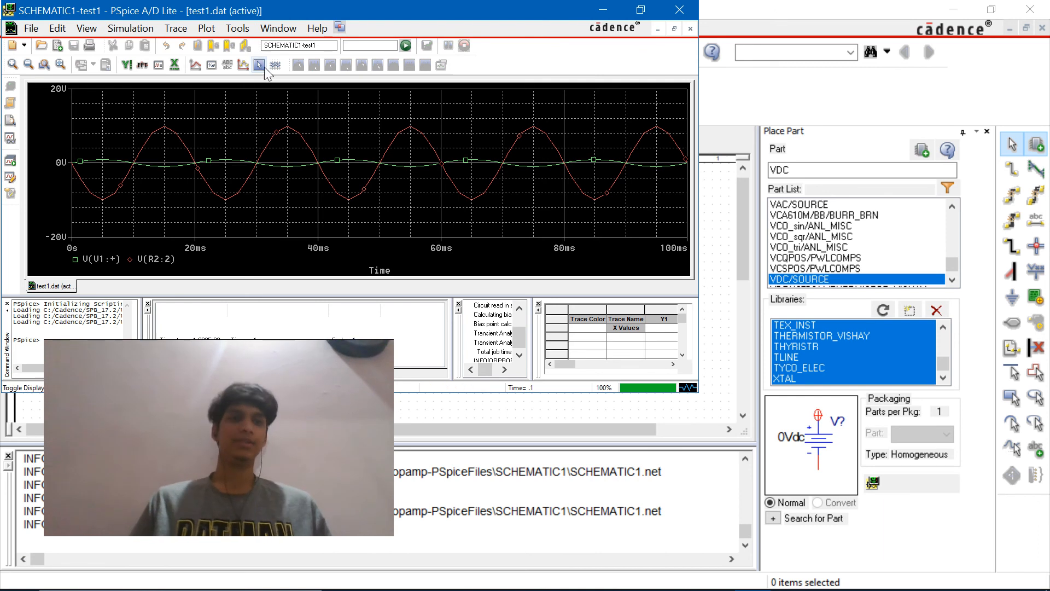
{"action": "mouse_move", "coordinate": [258, 64]}
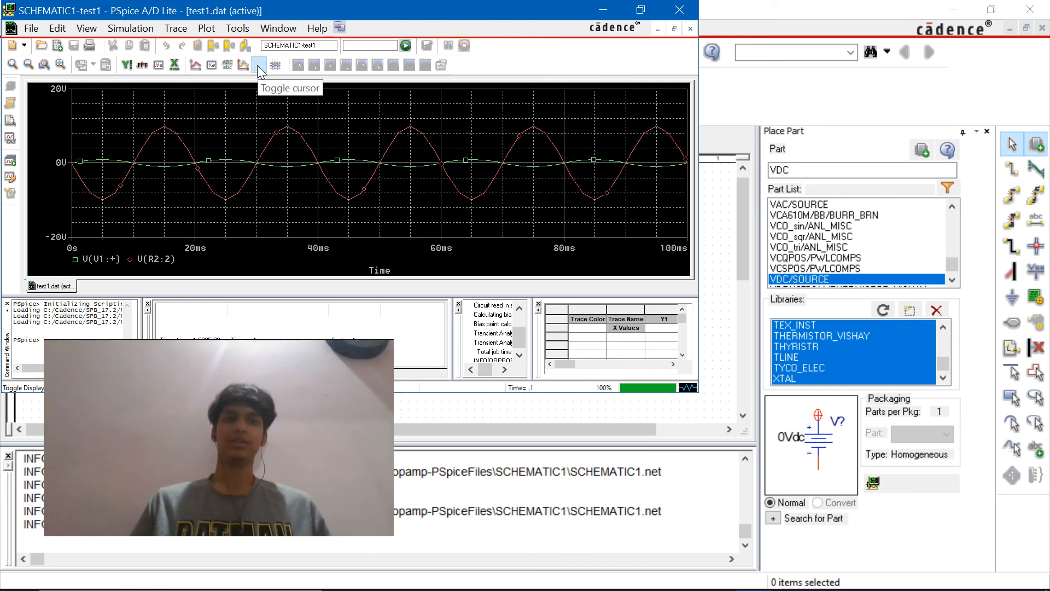
{"action": "left_click", "coordinate": [259, 65]}
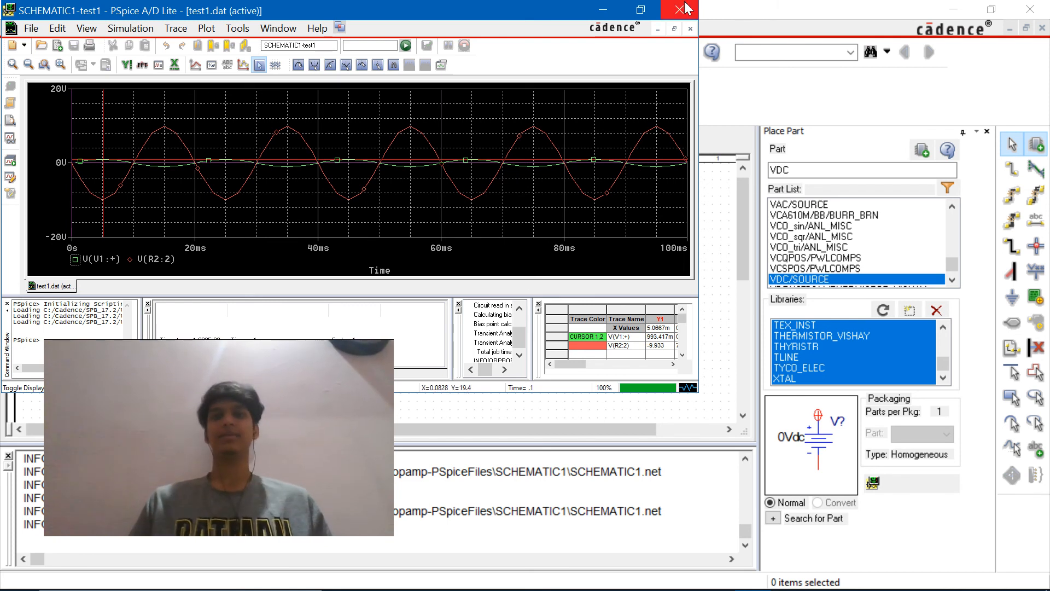
{"action": "mouse_move", "coordinate": [681, 10]}
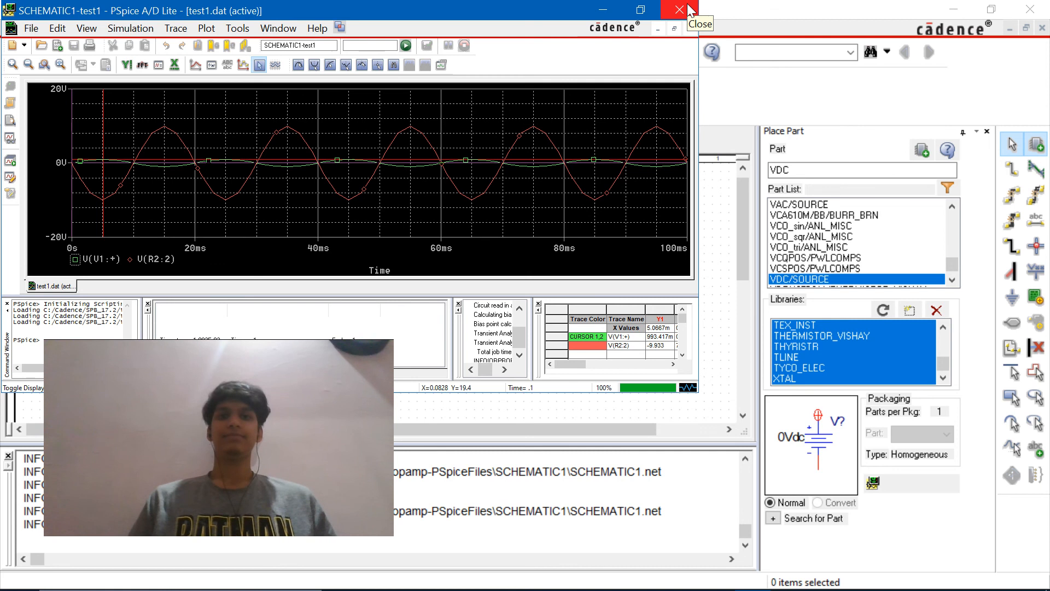
Step: Delete the old V1 source with its wiring and place a fresh VSIN V4 left of R1
{"action": "left_click", "coordinate": [682, 10]}
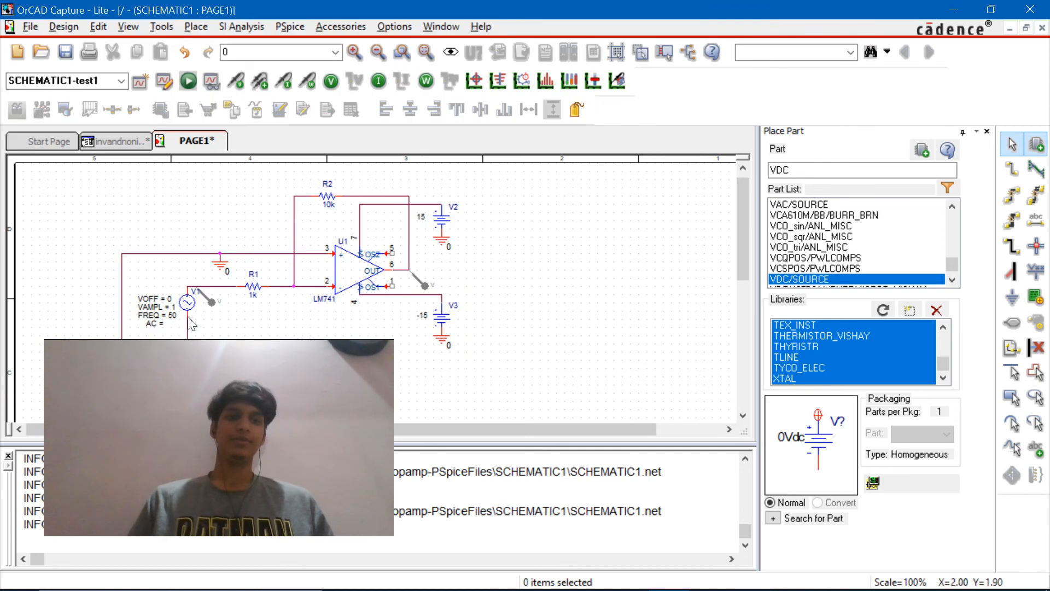
{"action": "left_click", "coordinate": [186, 306]}
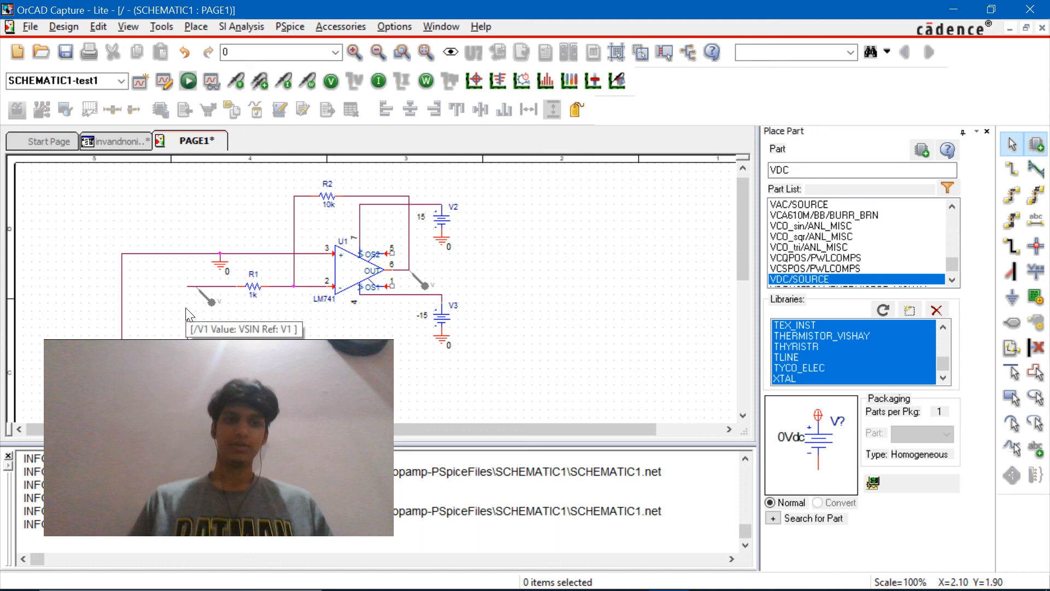
{"action": "left_click", "coordinate": [186, 320]}
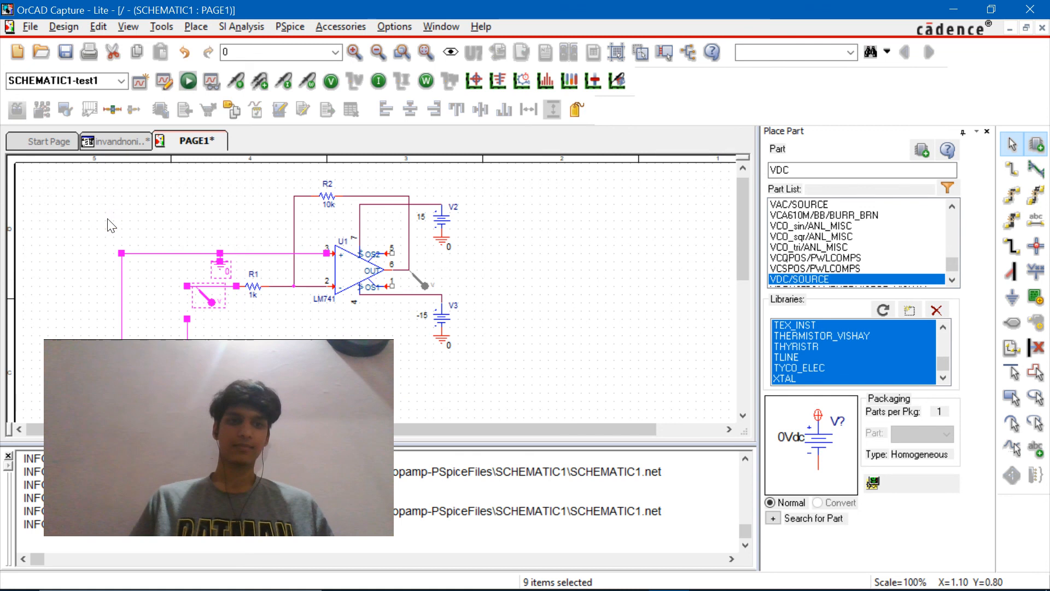
{"action": "left_click", "coordinate": [200, 279]}
{"action": "type", "text": "VSIN"}
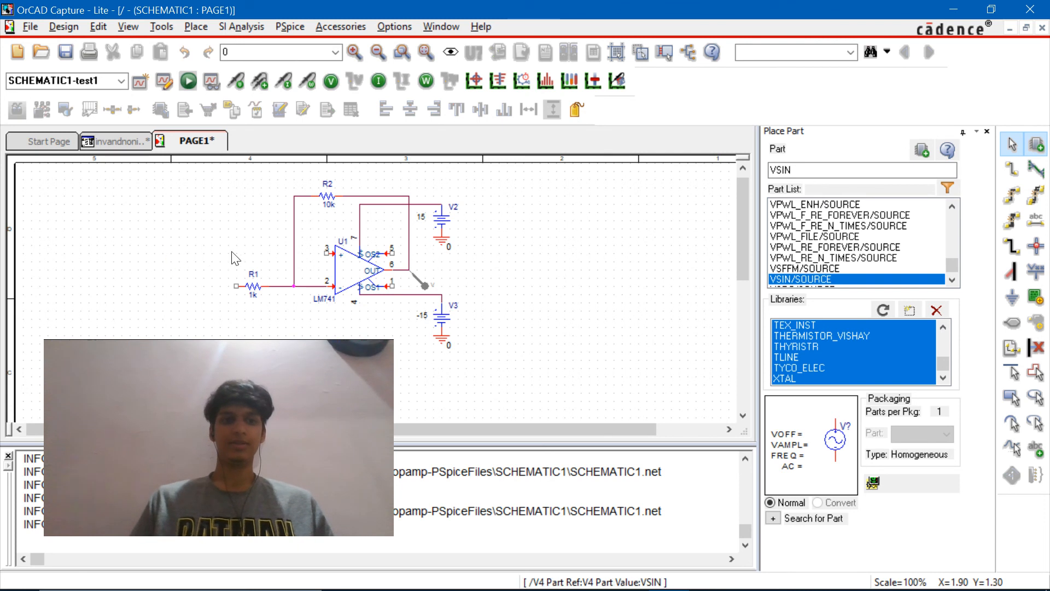
{"action": "left_click", "coordinate": [160, 273]}
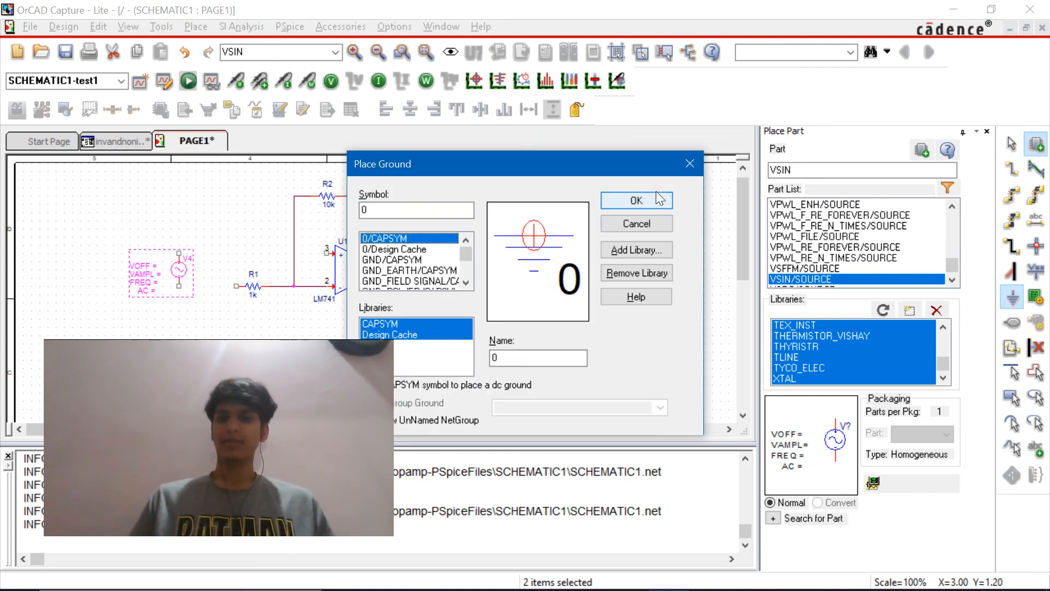
Step: Ground R1 for the non-inverting amplifier and set V4 to VOFF=0, VAMPL=1, FREQ=50
{"action": "left_click", "coordinate": [635, 199]}
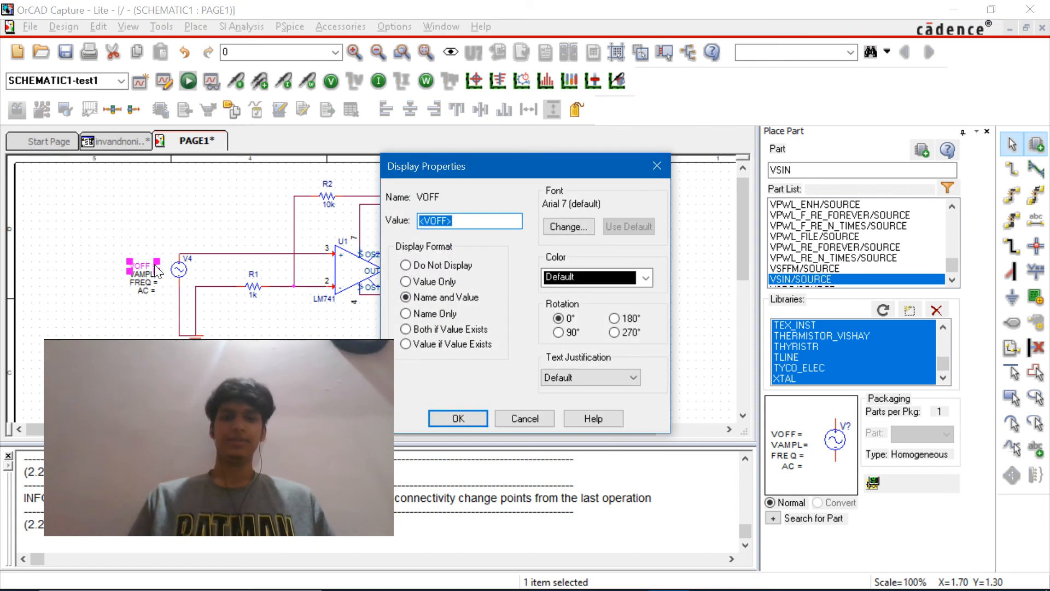
{"action": "left_click", "coordinate": [457, 418]}
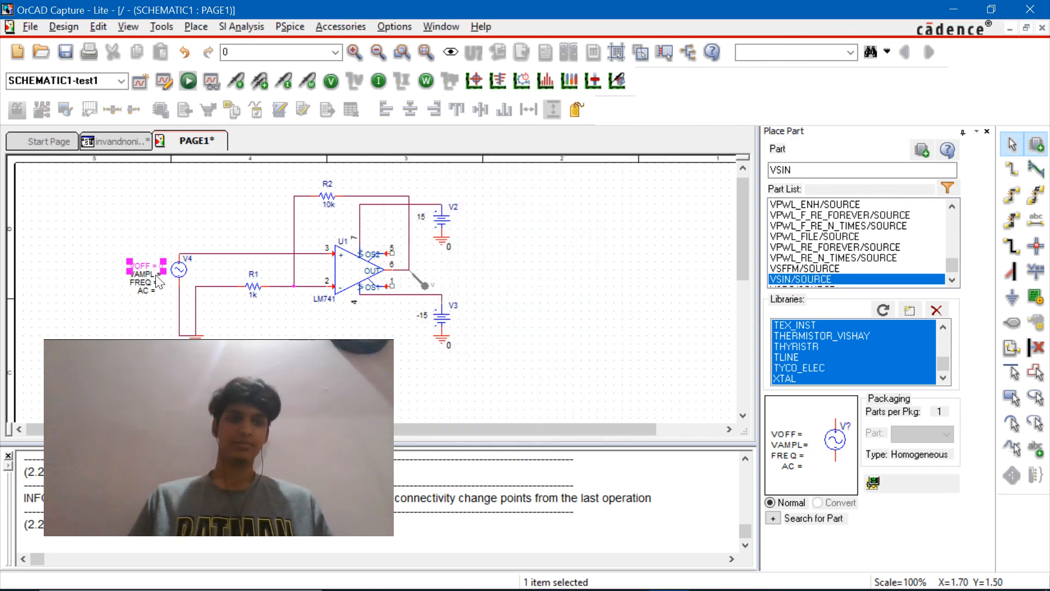
{"action": "double_click", "coordinate": [142, 275]}
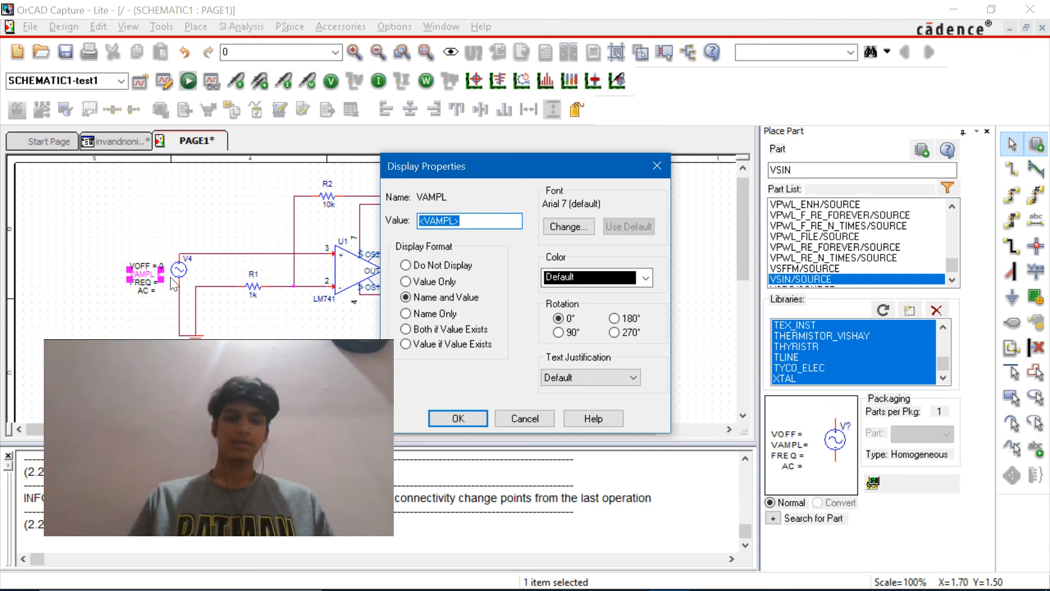
{"action": "left_click", "coordinate": [457, 417]}
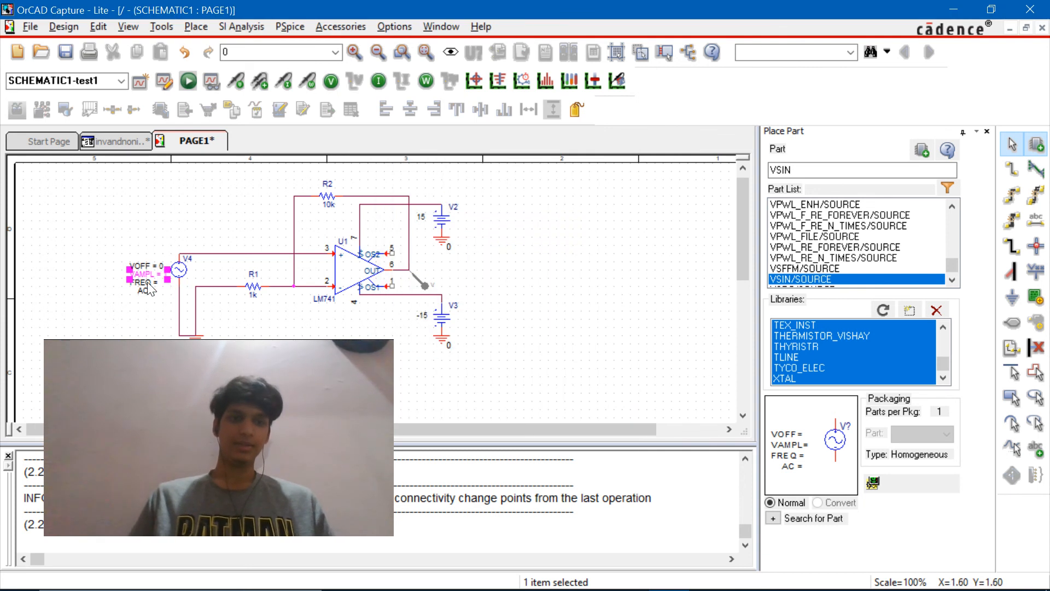
{"action": "double_click", "coordinate": [141, 282]}
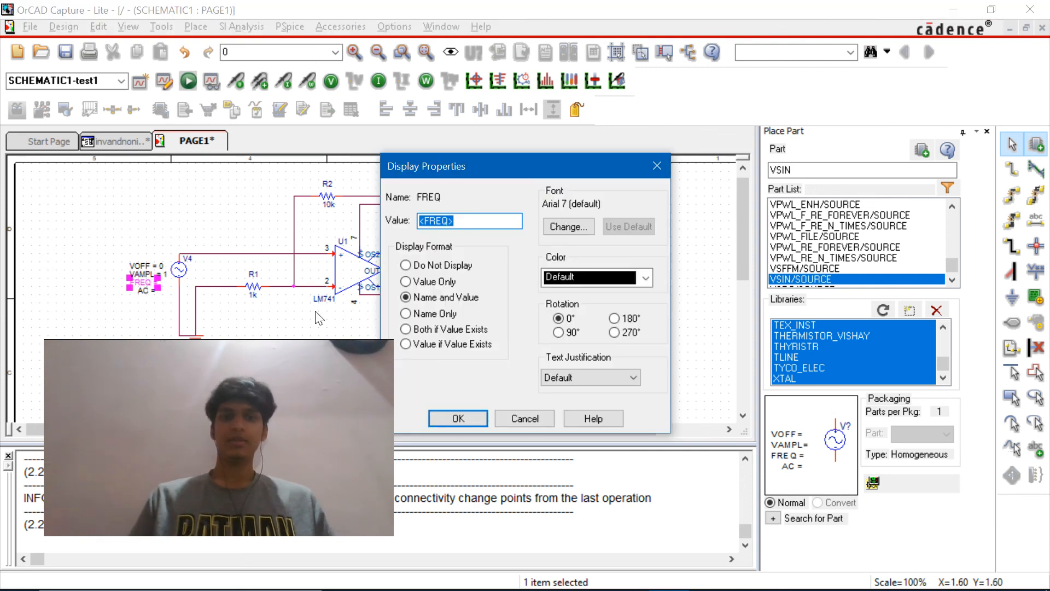
{"action": "type", "text": "50"}
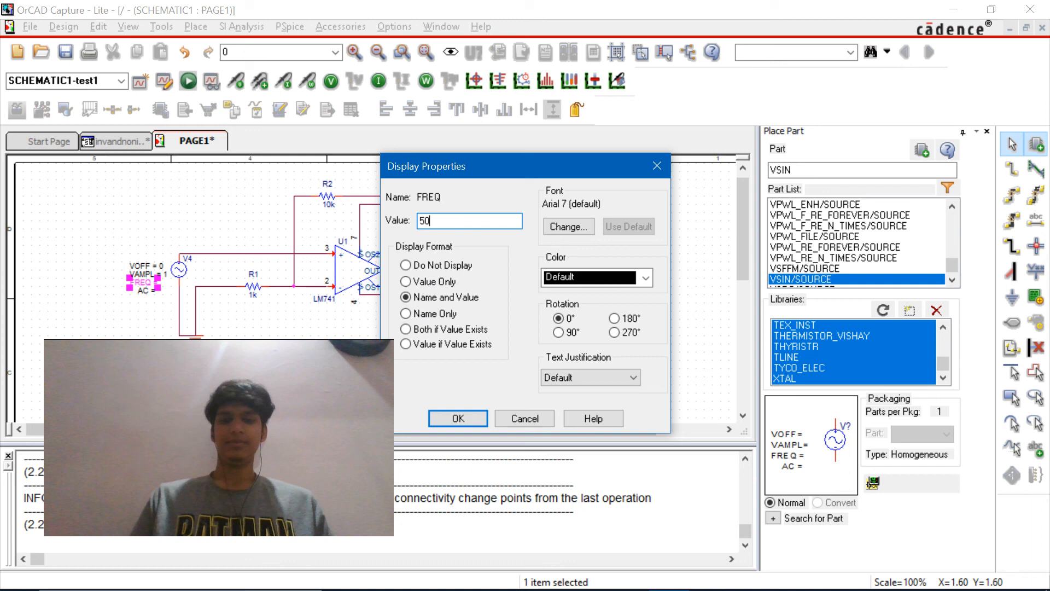
{"action": "left_click", "coordinate": [457, 418]}
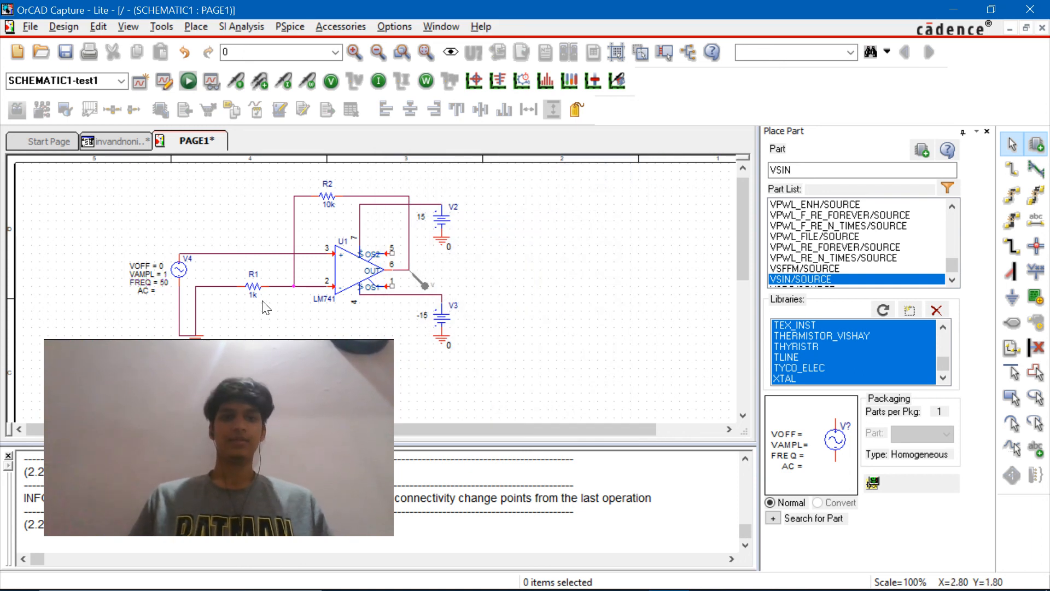
{"action": "mouse_move", "coordinate": [270, 224]}
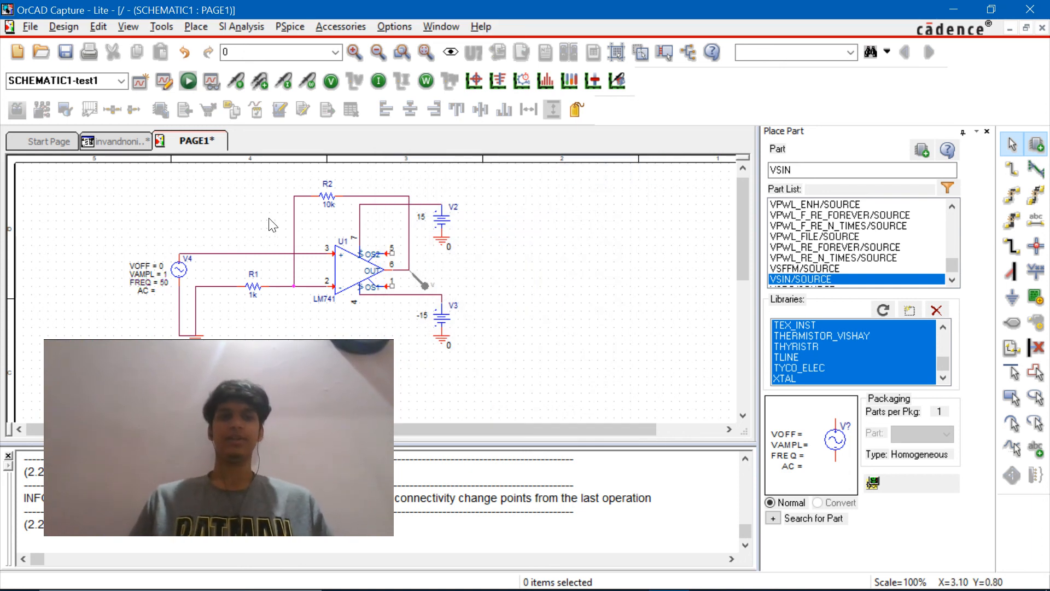
Step: Place a voltage level marker on the V4 node and bring PSpice A/D Lite forward
{"action": "left_click", "coordinate": [289, 26]}
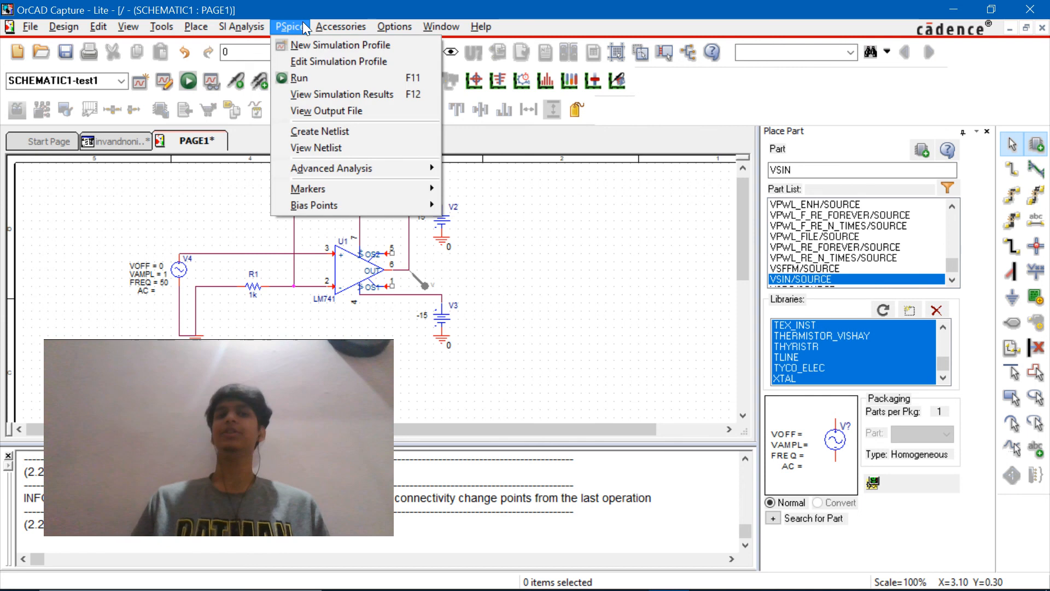
{"action": "mouse_move", "coordinate": [362, 168]}
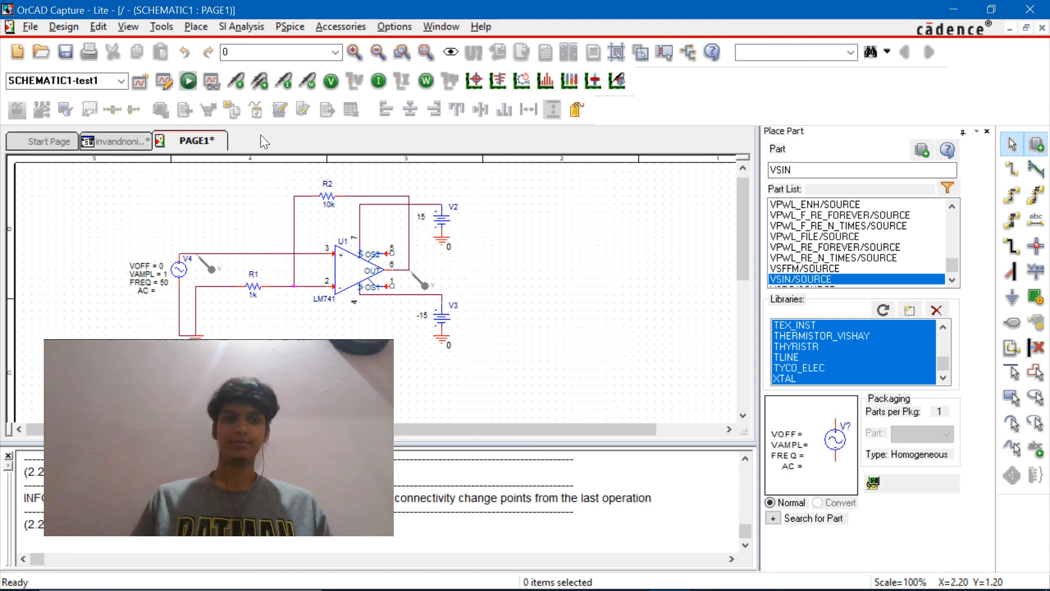
{"action": "left_click", "coordinate": [289, 26]}
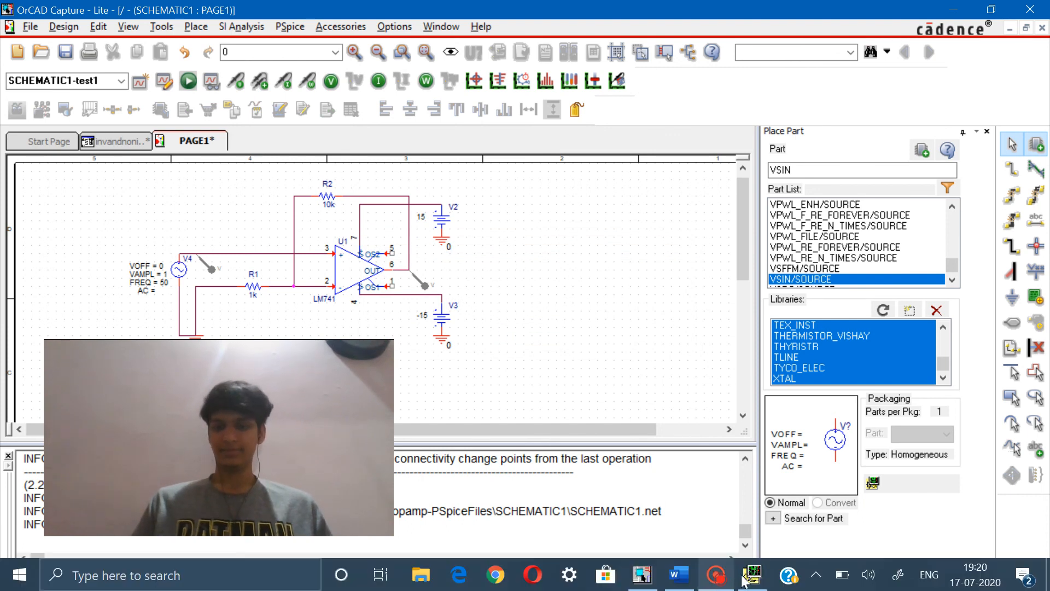
{"action": "left_click", "coordinate": [187, 81]}
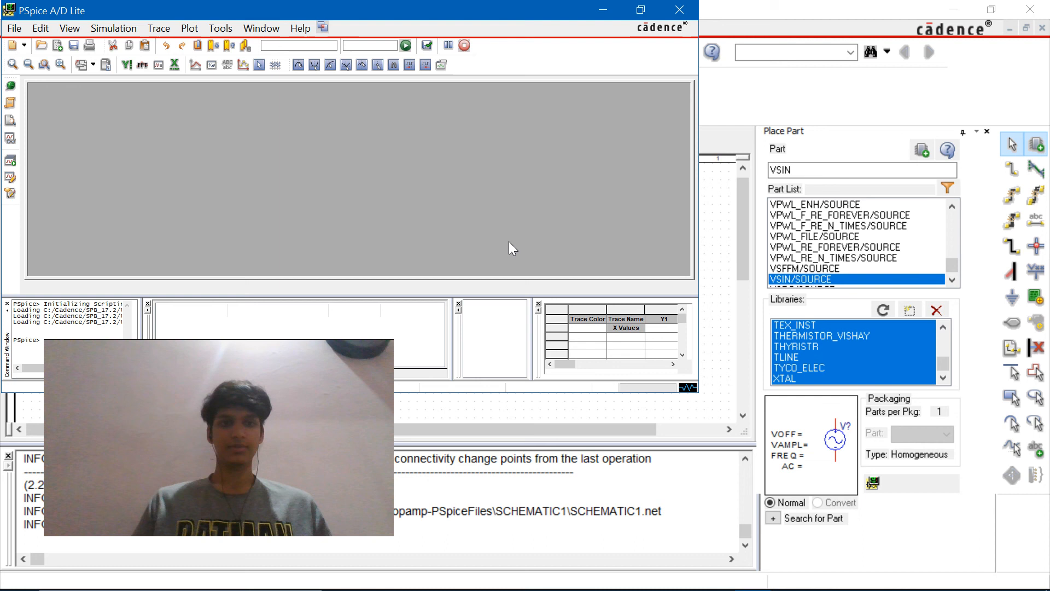